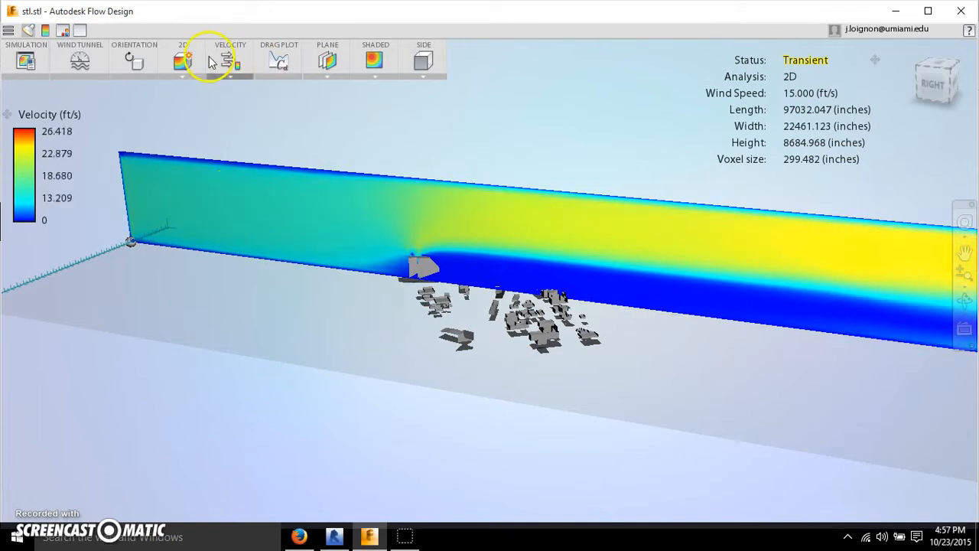
mouse_move(184, 62)
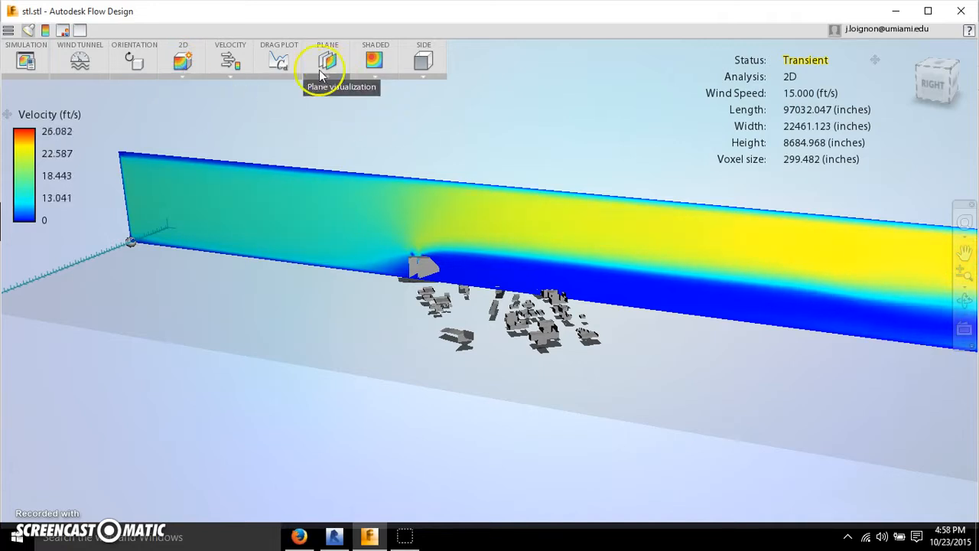
Hide the velocity plane and show flow lines, trying the Tubes style then settling on Smoke.
click(328, 60)
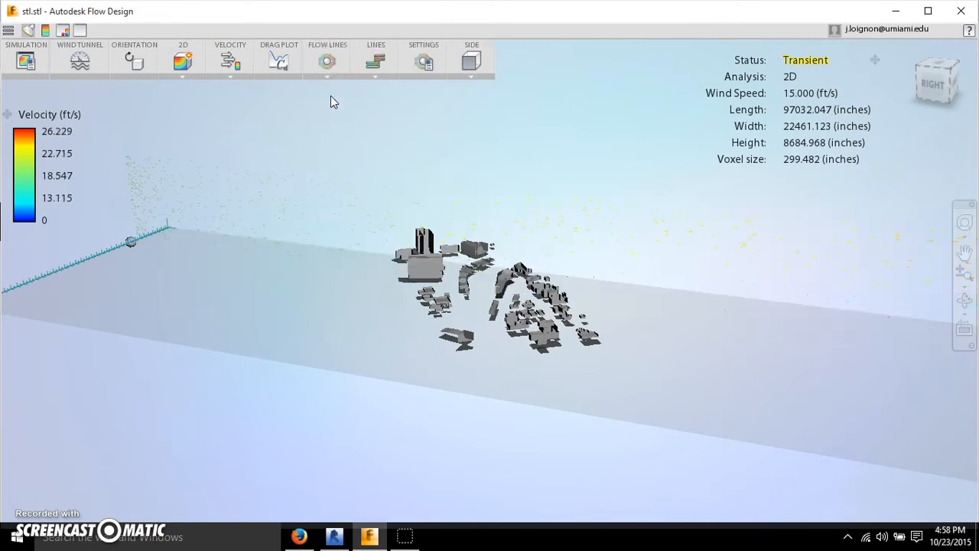
click(377, 62)
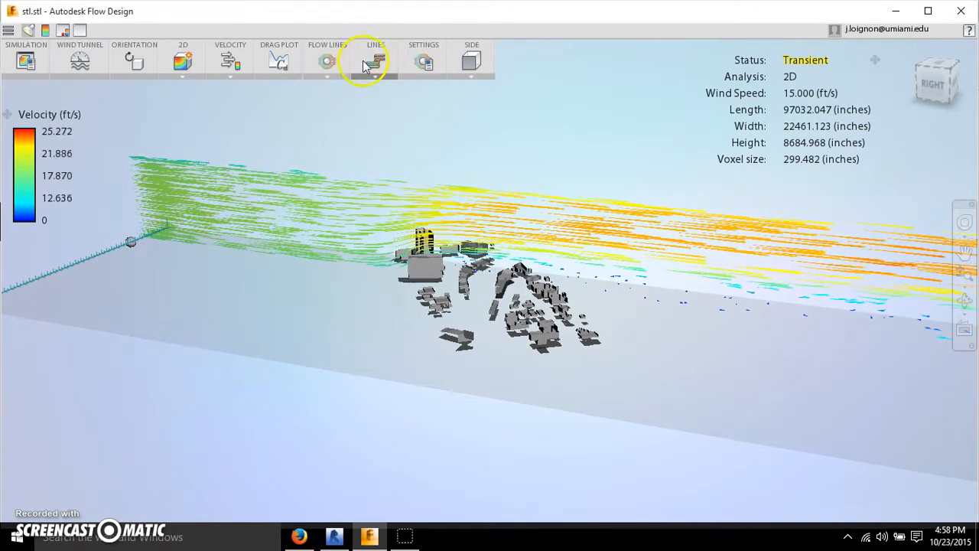
click(377, 60)
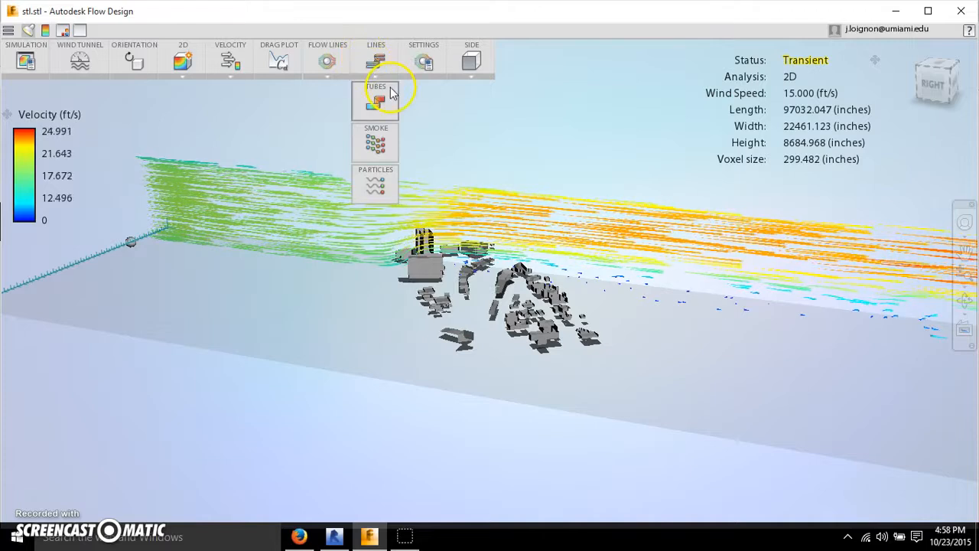
click(376, 104)
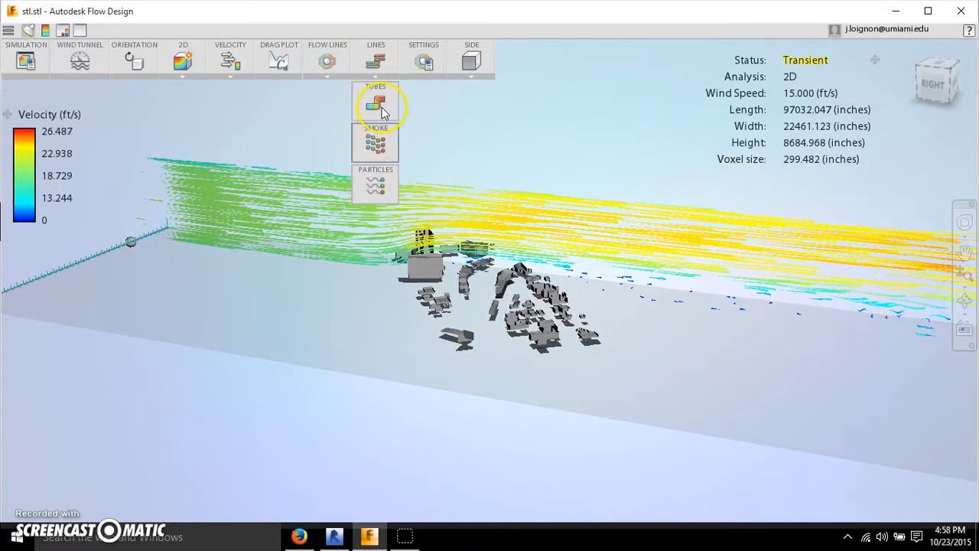
click(376, 106)
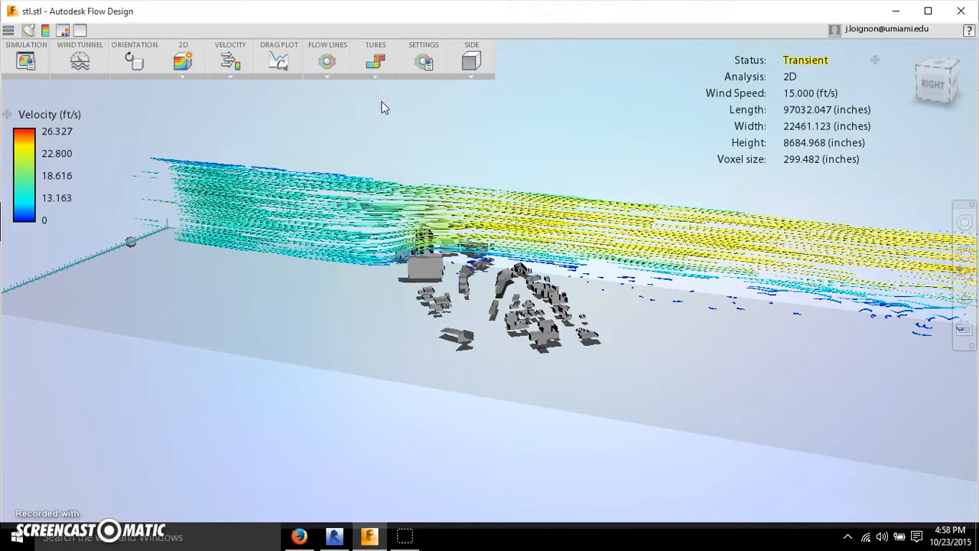
click(375, 59)
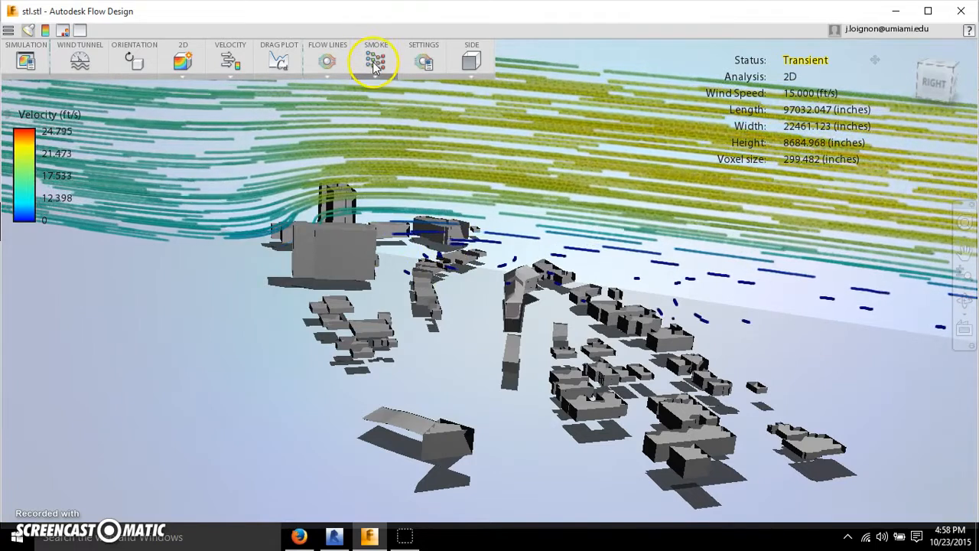
Switch the flow style to Particles and raise the count to 3000.
click(376, 62)
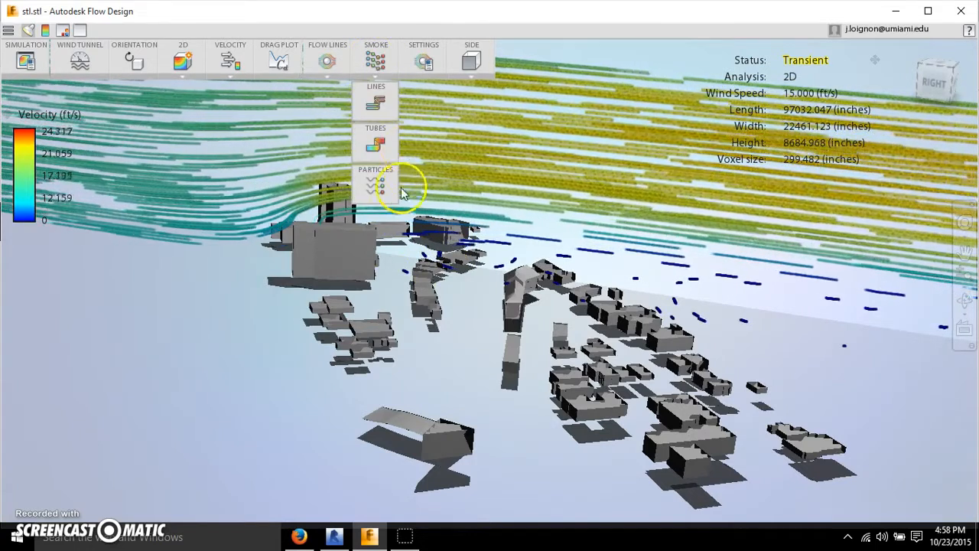
click(376, 183)
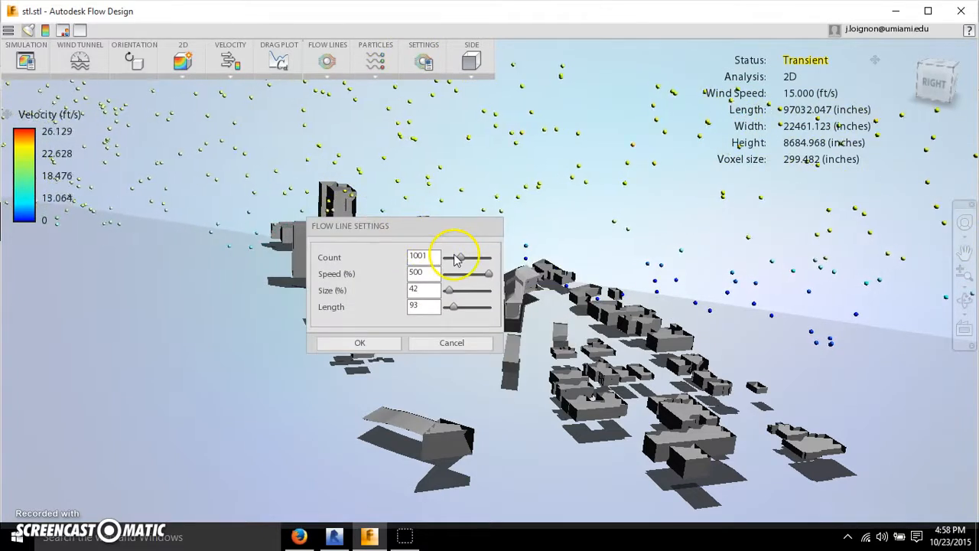
drag(457, 257, 478, 257)
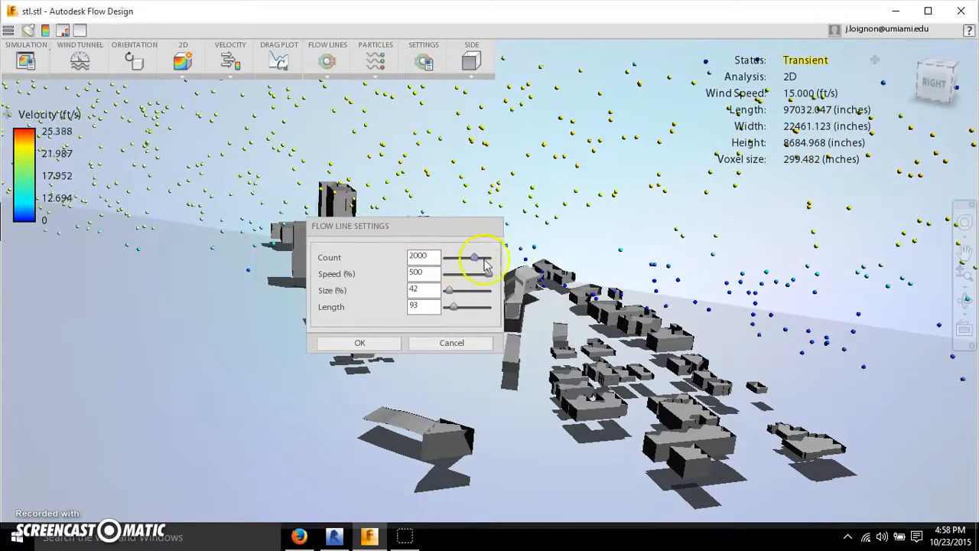
drag(474, 257, 489, 274)
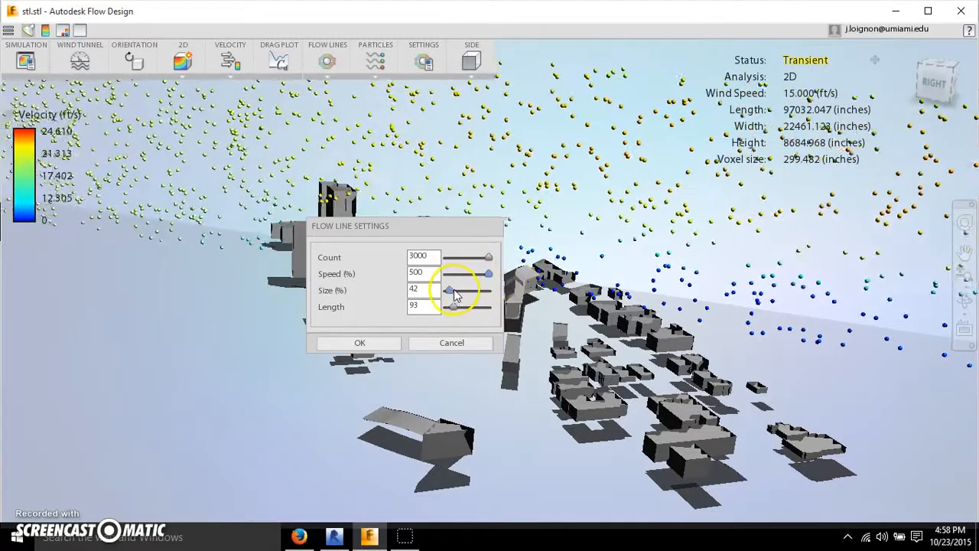
drag(449, 291, 483, 291)
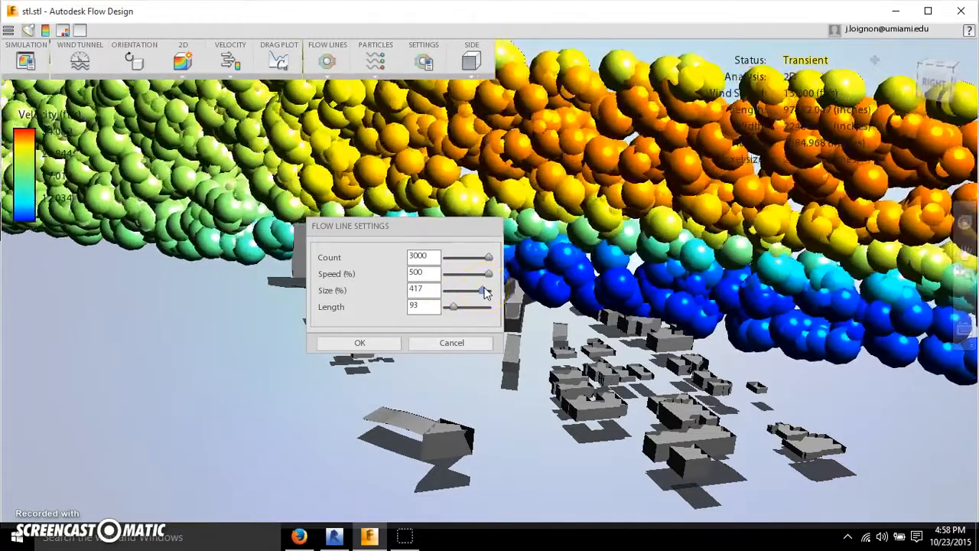
drag(483, 290, 447, 290)
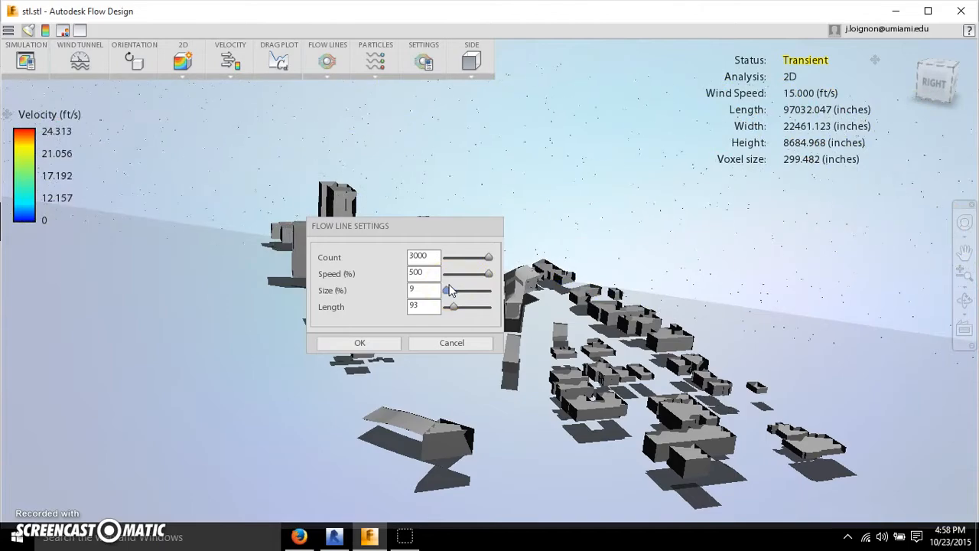
Settle the particle size at 59 and trail length at 19, then confirm the settings.
drag(451, 291, 446, 291)
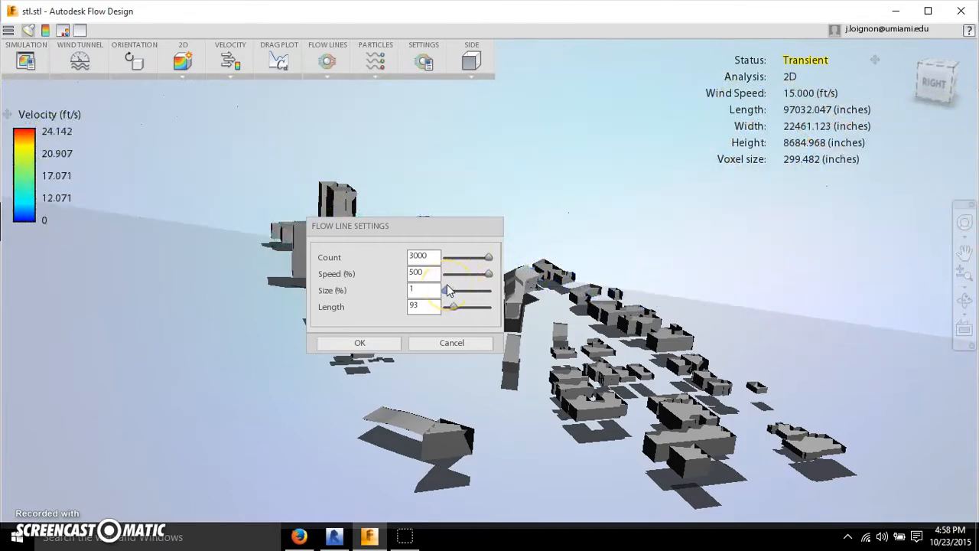
drag(446, 290, 451, 289)
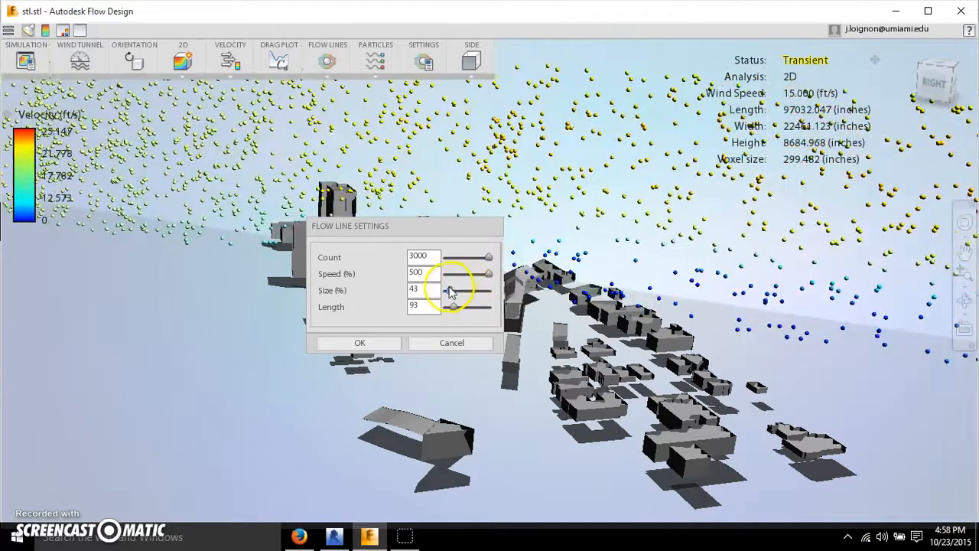
drag(447, 291, 456, 290)
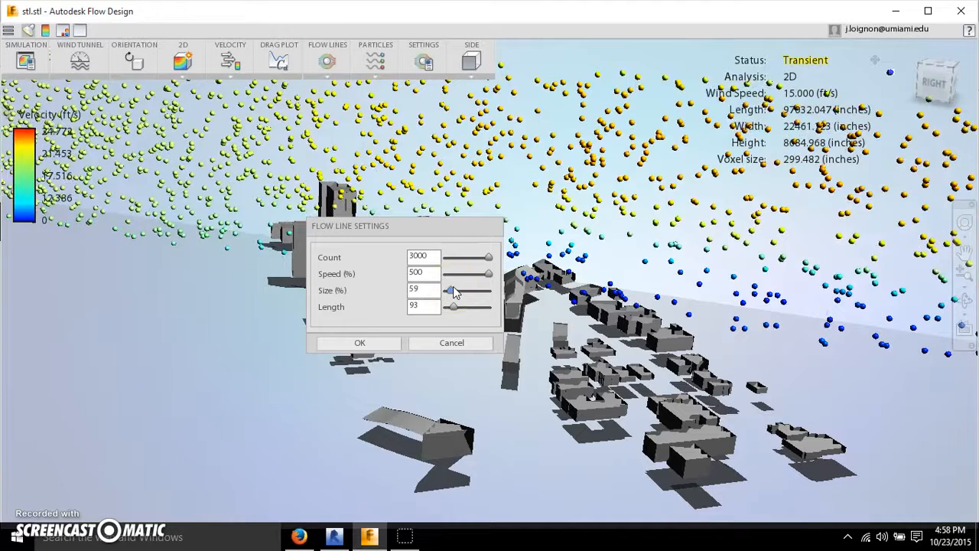
drag(453, 306, 493, 306)
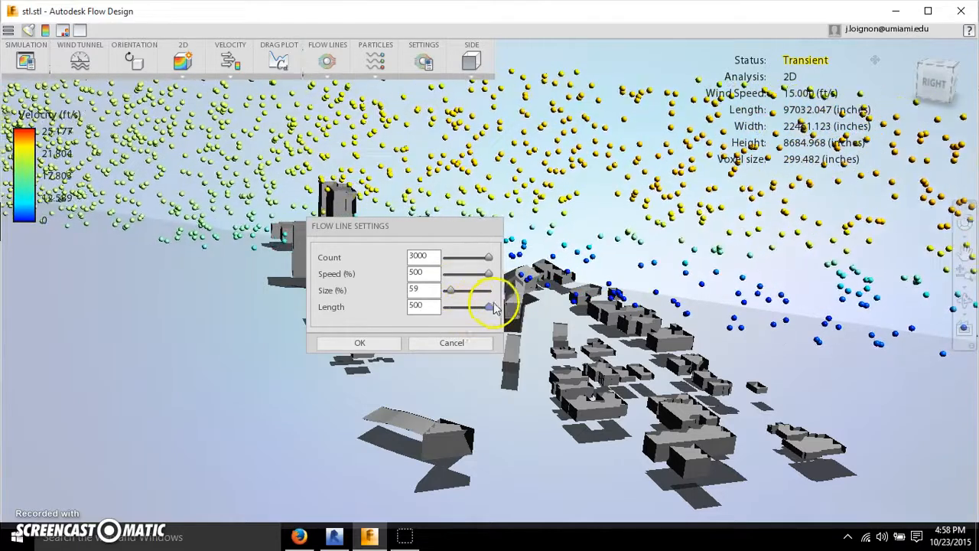
drag(492, 305, 447, 306)
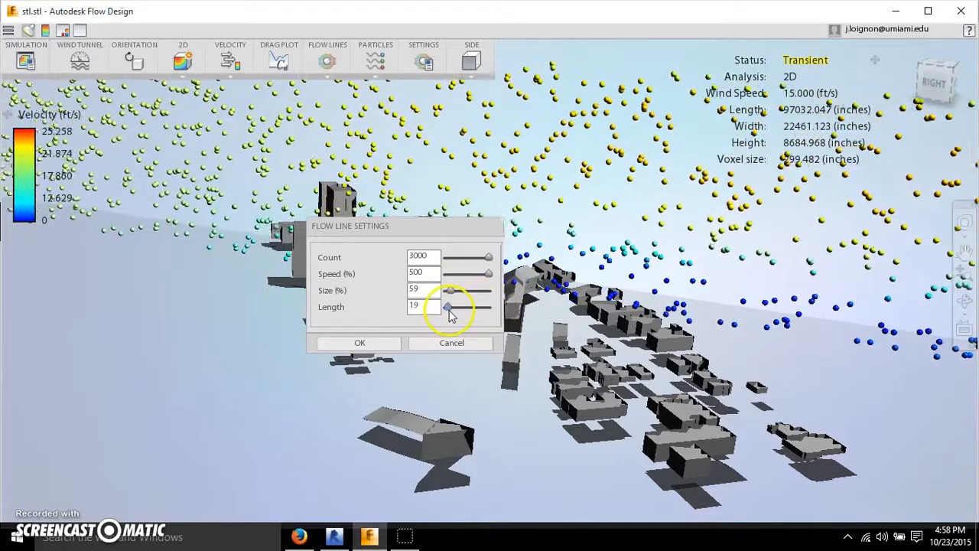
click(375, 61)
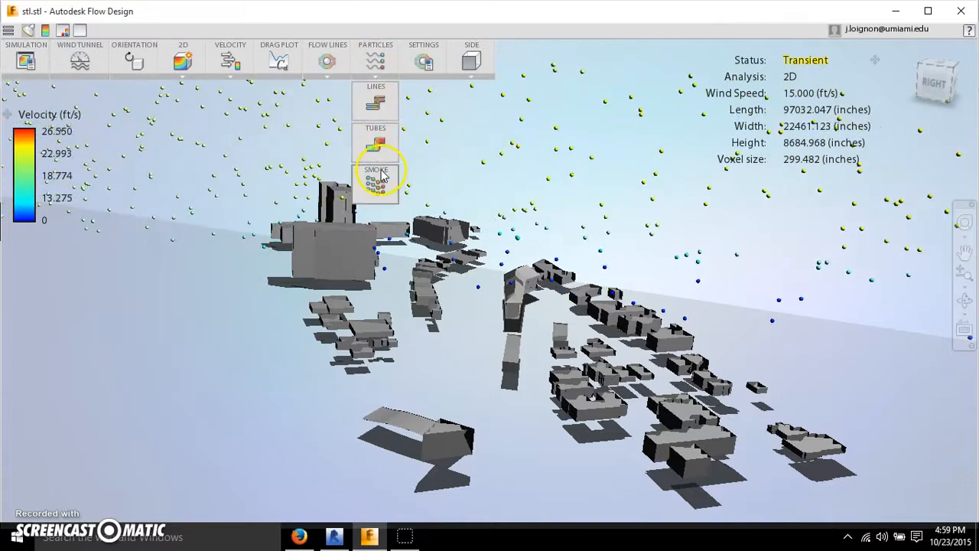
Return to smoke lines with count 551, thickness 109 and length 143.
click(327, 61)
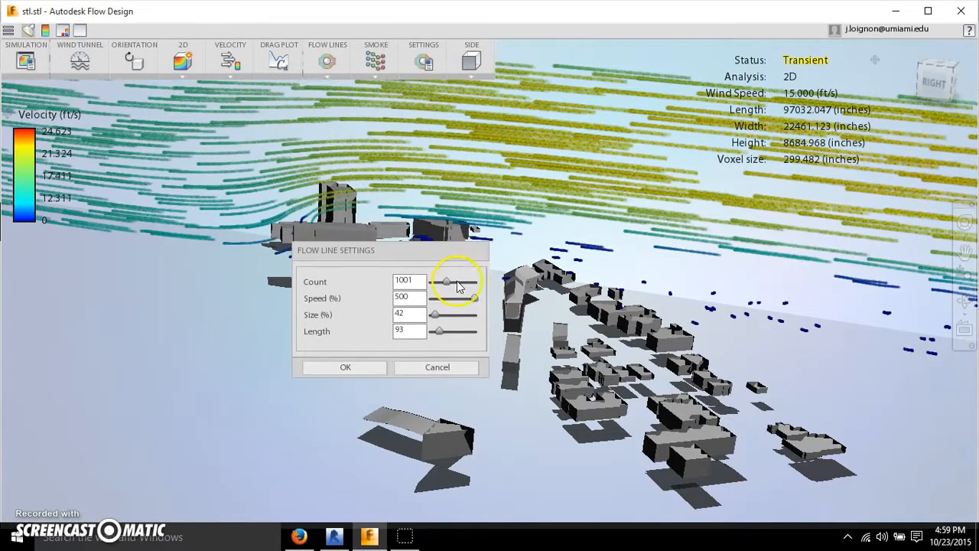
drag(447, 282, 474, 282)
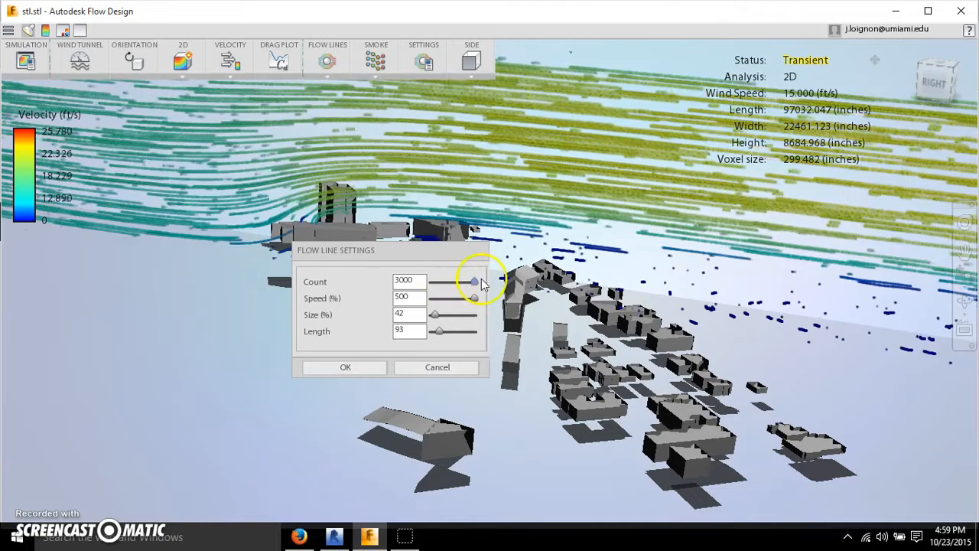
drag(474, 281, 441, 282)
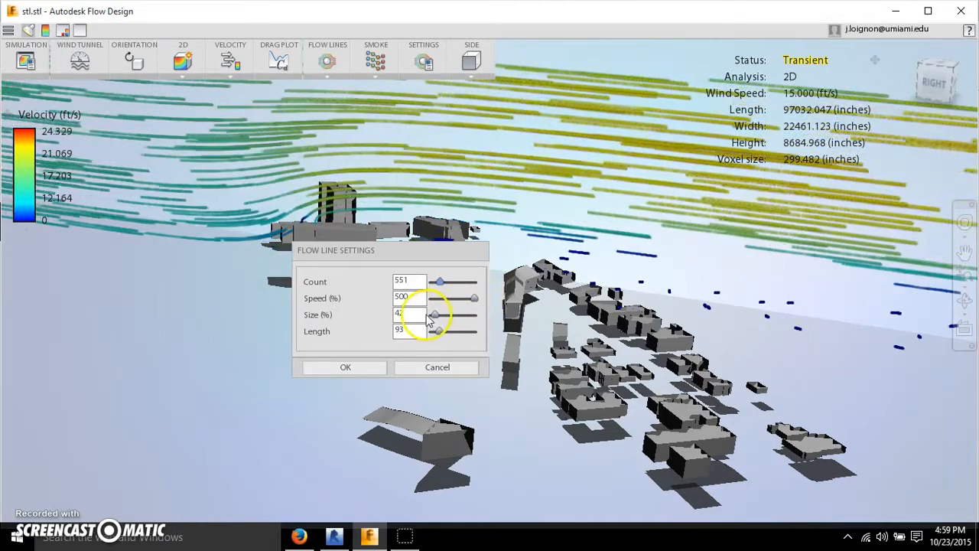
drag(435, 315, 471, 316)
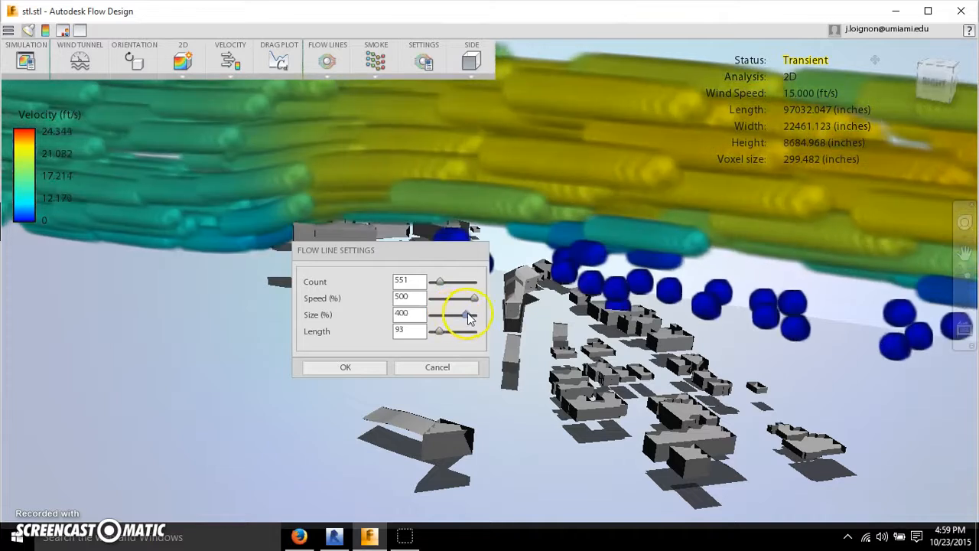
drag(471, 313, 440, 314)
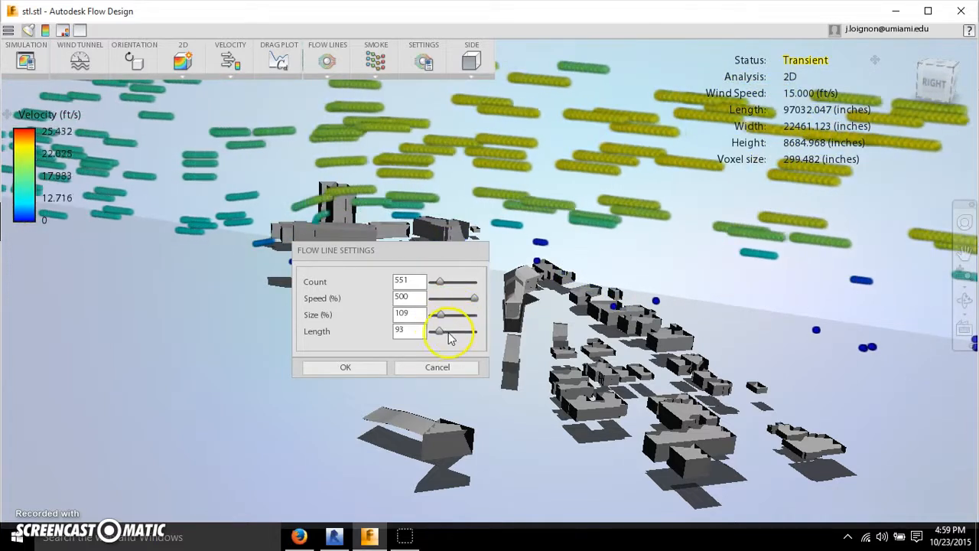
drag(440, 330, 474, 330)
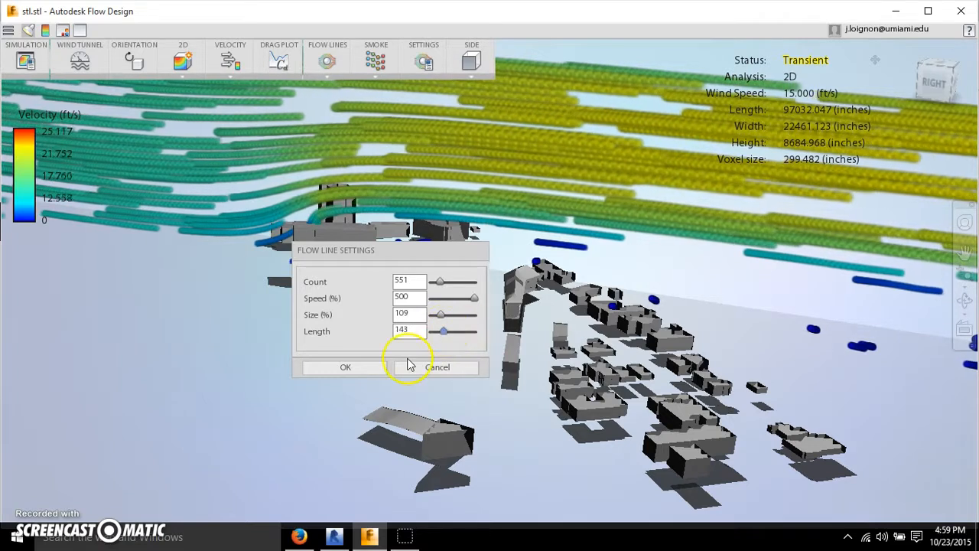
click(346, 367)
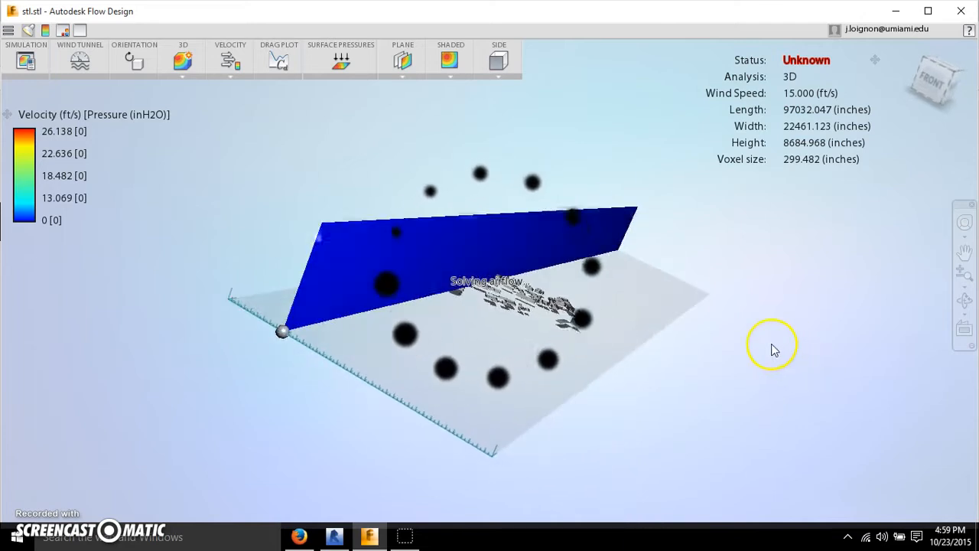
Orbit the city from above and behind while the 3D solve computes pressures and velocities.
drag(771, 349, 612, 315)
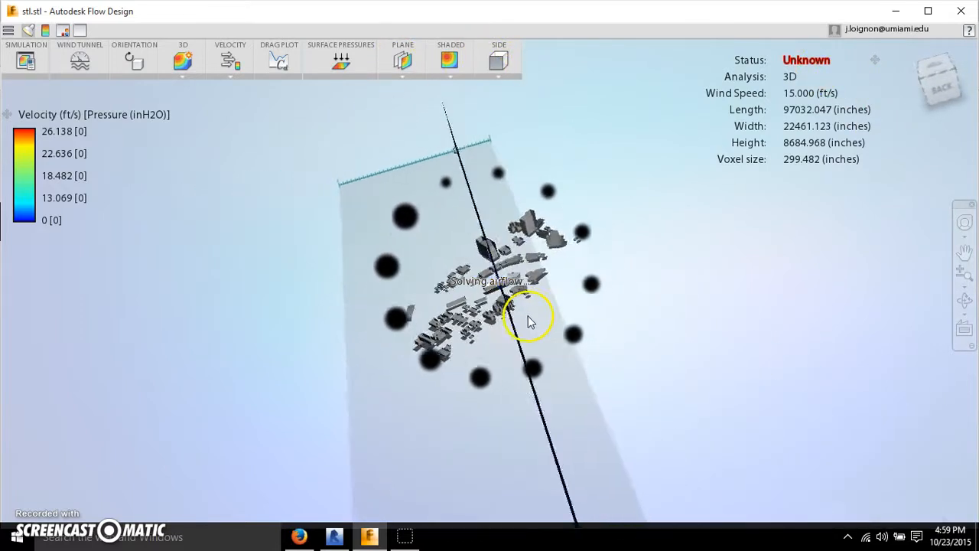
drag(529, 322, 574, 292)
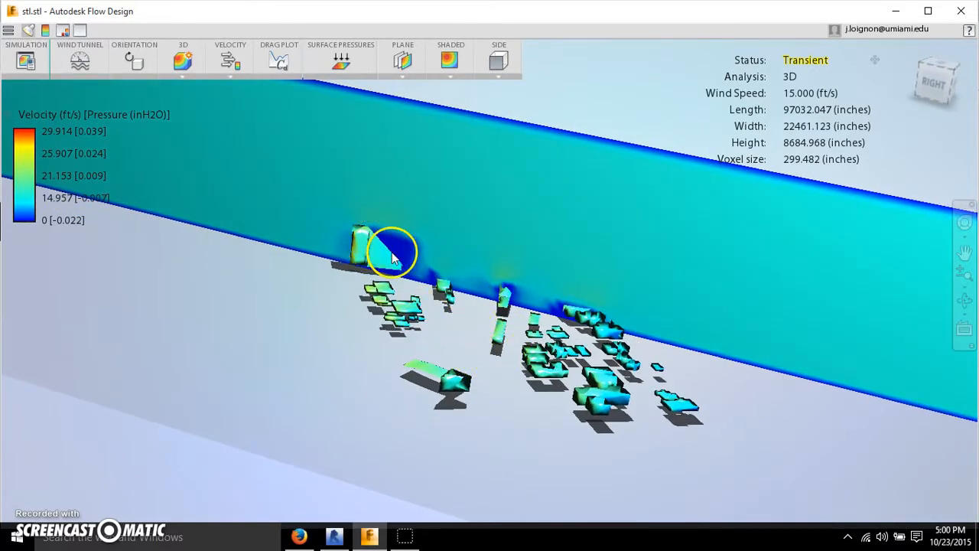
drag(394, 253, 480, 400)
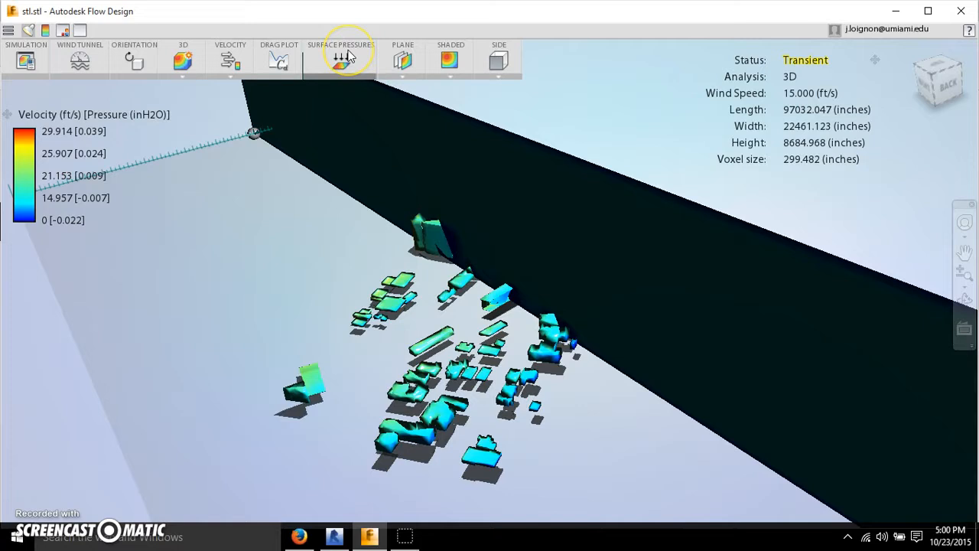
Remove surface pressure colouring and slide the velocity plane through the city blocks.
click(340, 60)
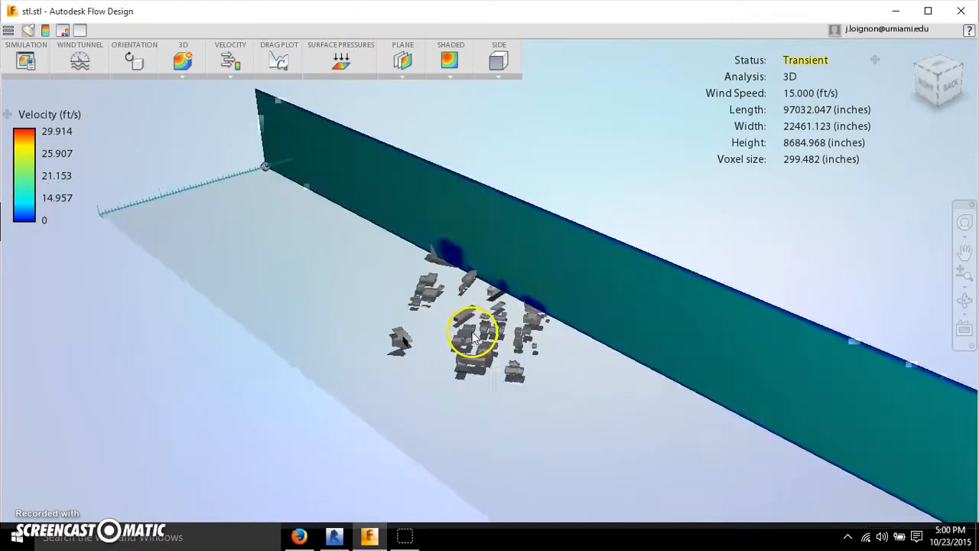
drag(471, 333, 456, 315)
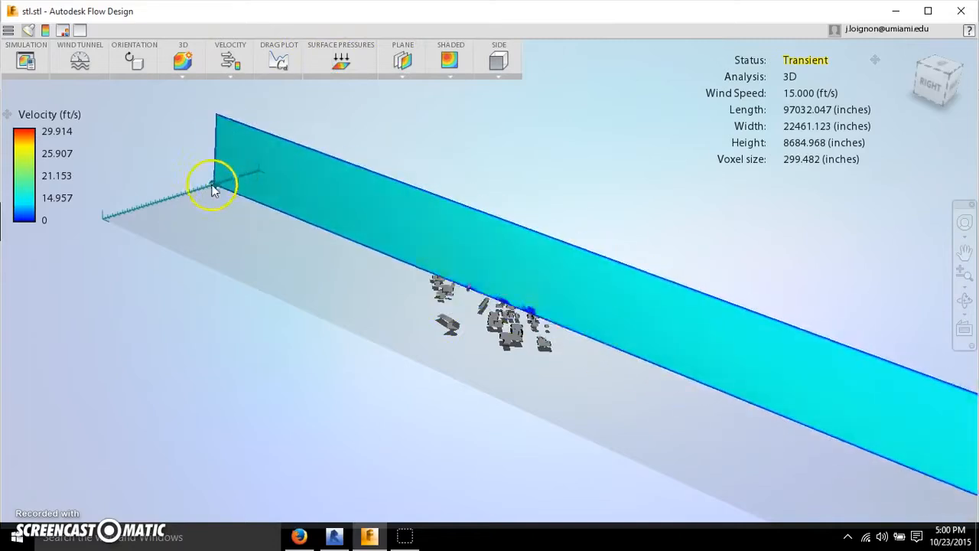
click(403, 60)
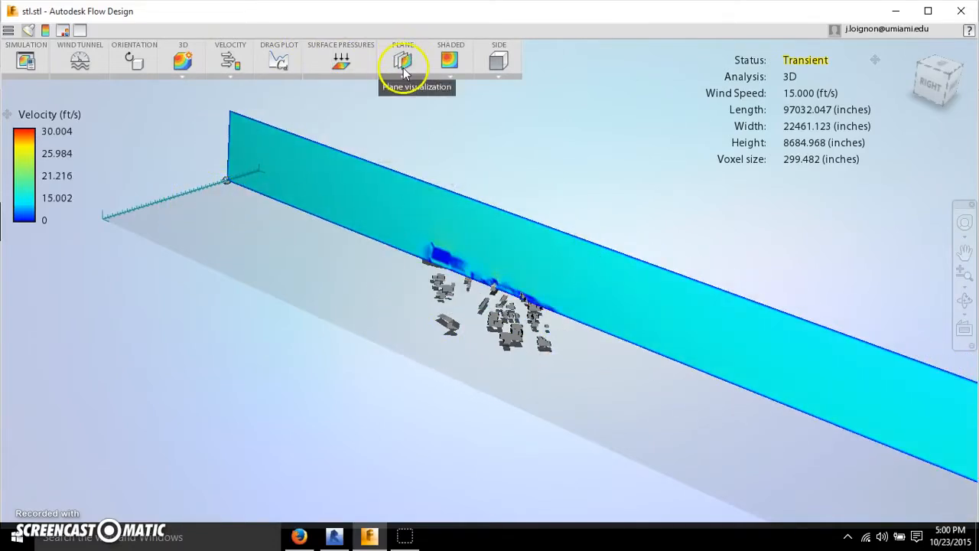
Turn off the velocity plane and inspect isosurface shading around the buildings up close.
click(402, 61)
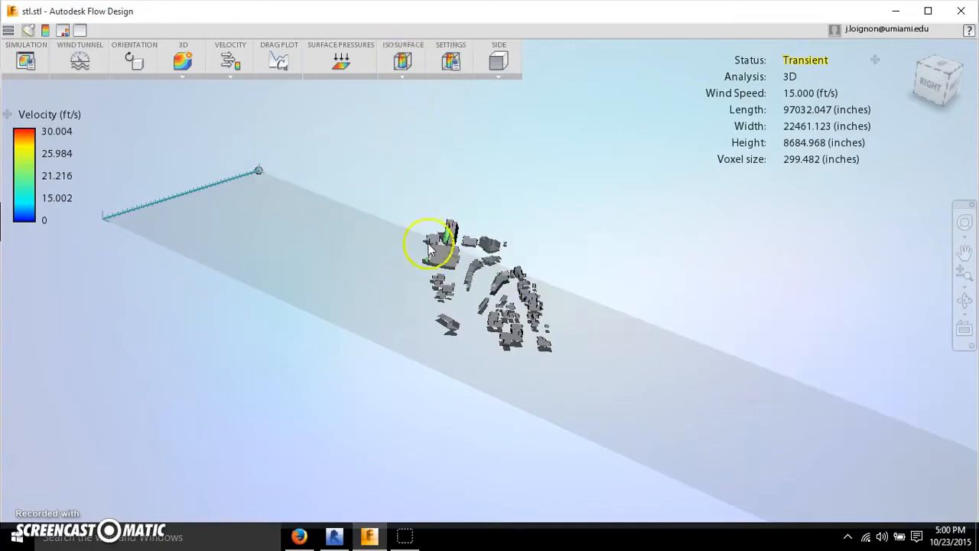
drag(428, 245, 466, 298)
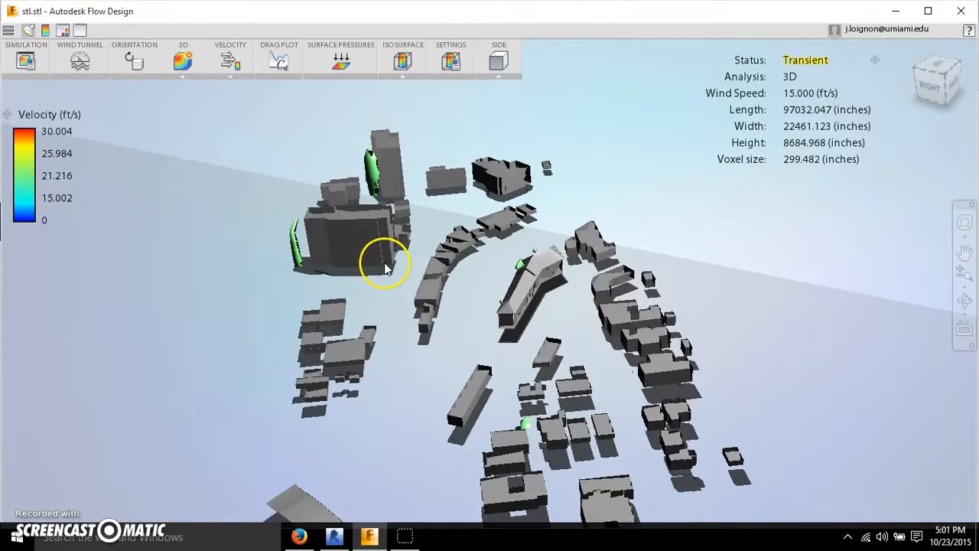
drag(385, 263, 493, 263)
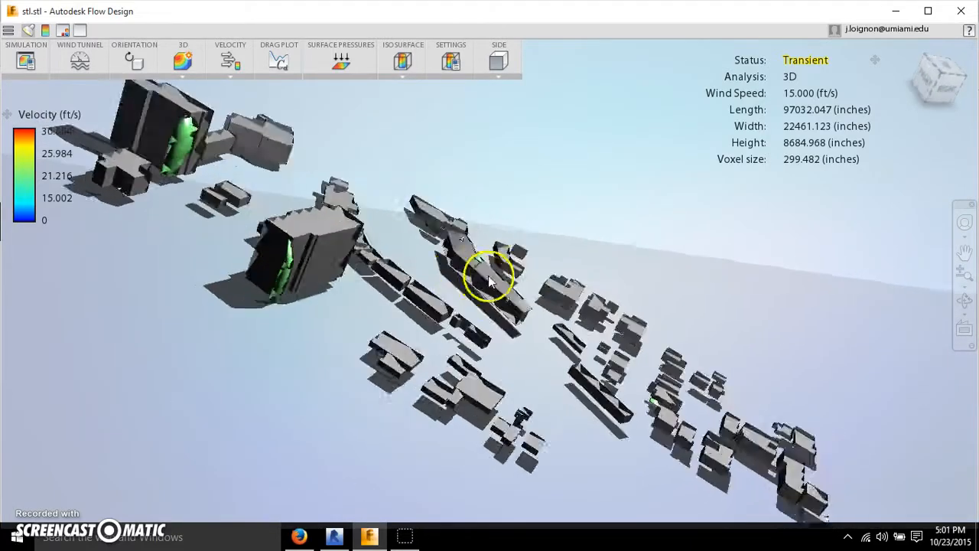
drag(489, 279, 447, 273)
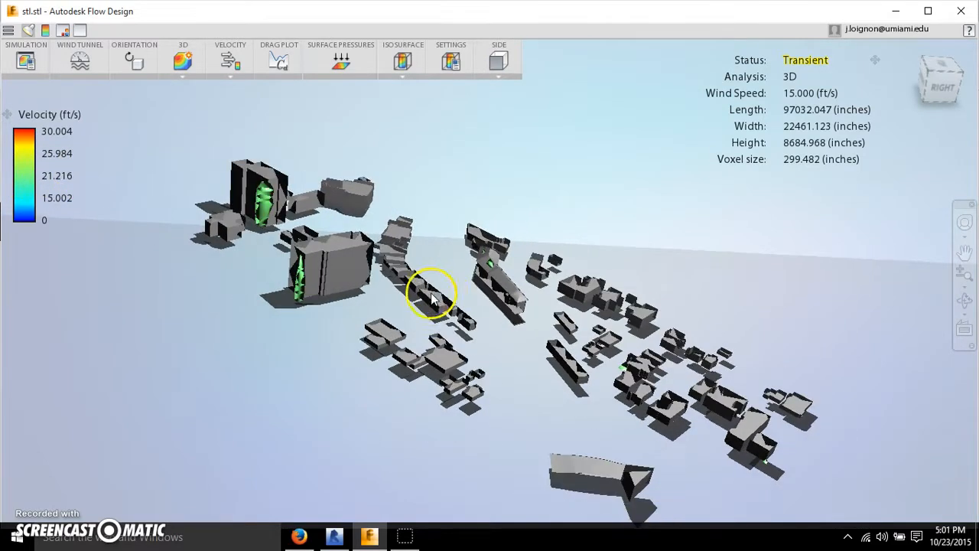
click(402, 61)
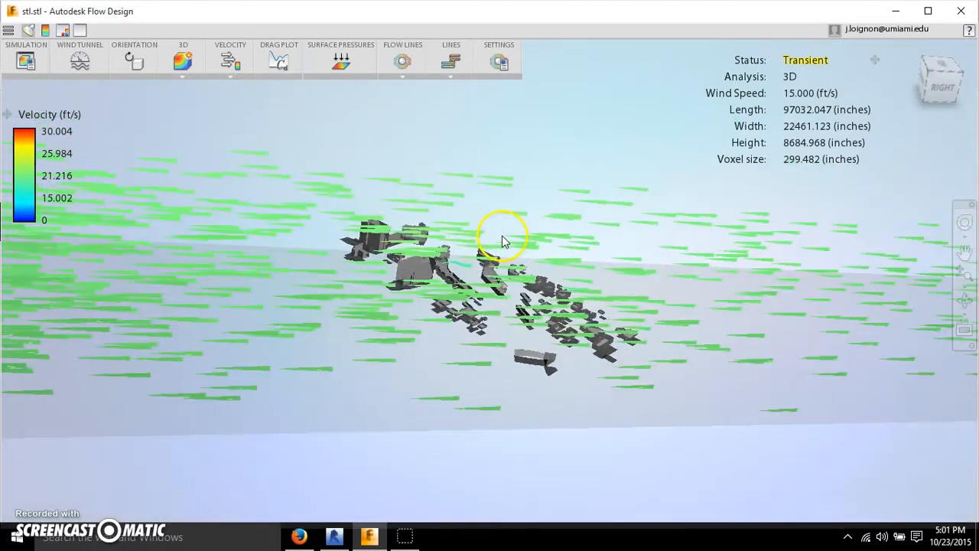
Orbit to an angled tunnel view and display the airflow as lines.
drag(502, 233, 395, 313)
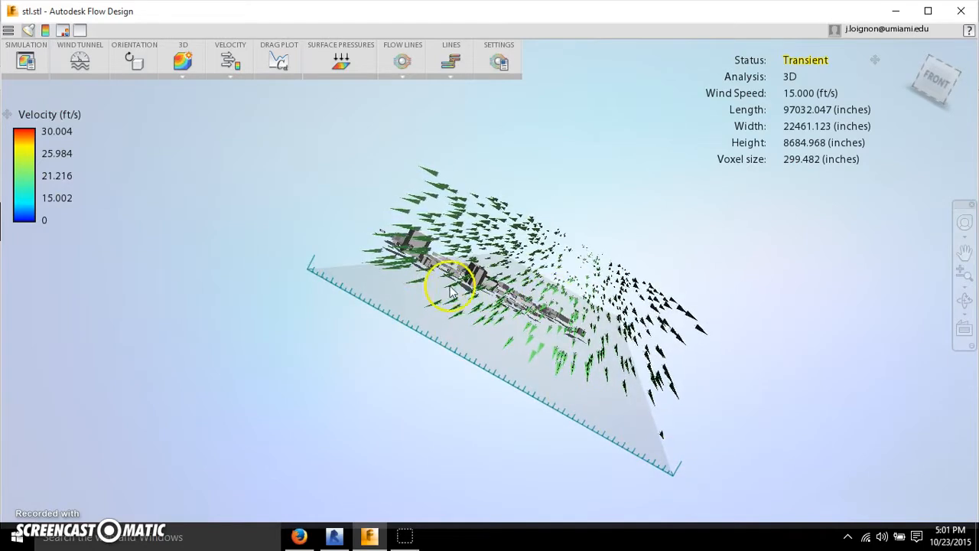
drag(451, 290, 235, 320)
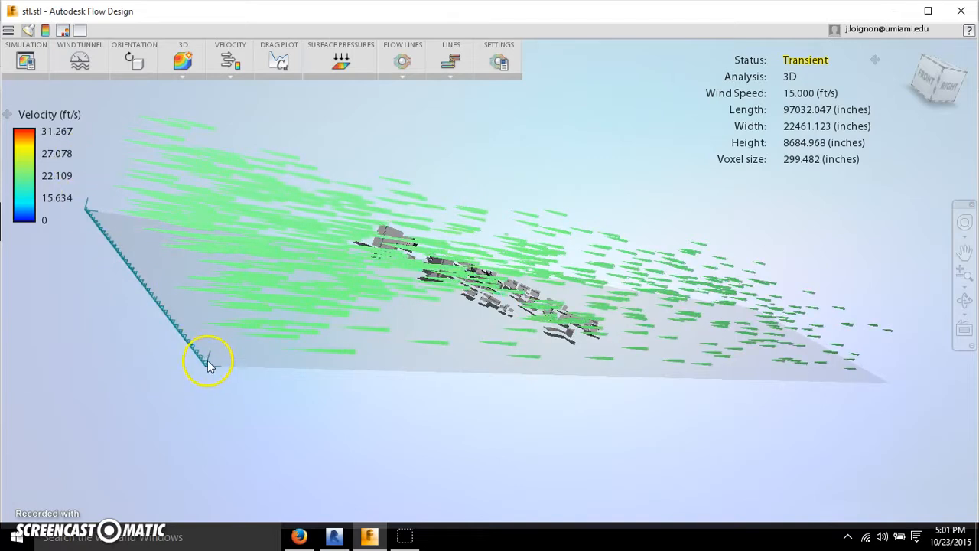
drag(211, 364, 574, 314)
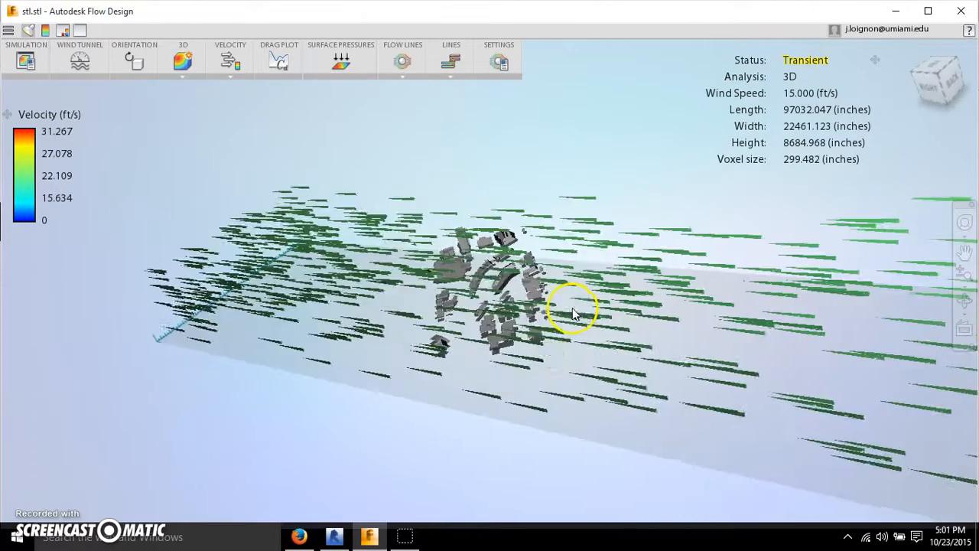
click(450, 61)
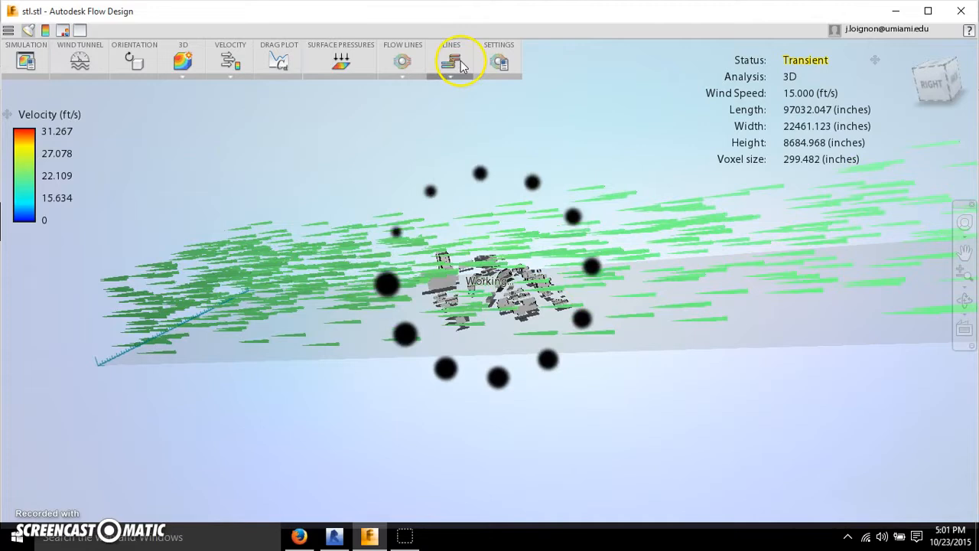
click(451, 62)
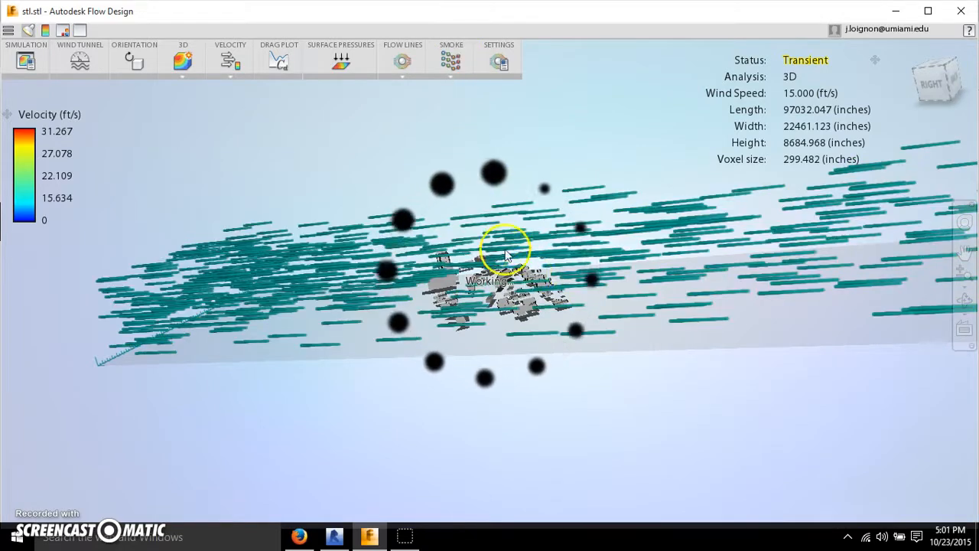
Retune the flow lines to size 76 and length 93 in Flow Line Settings.
click(499, 61)
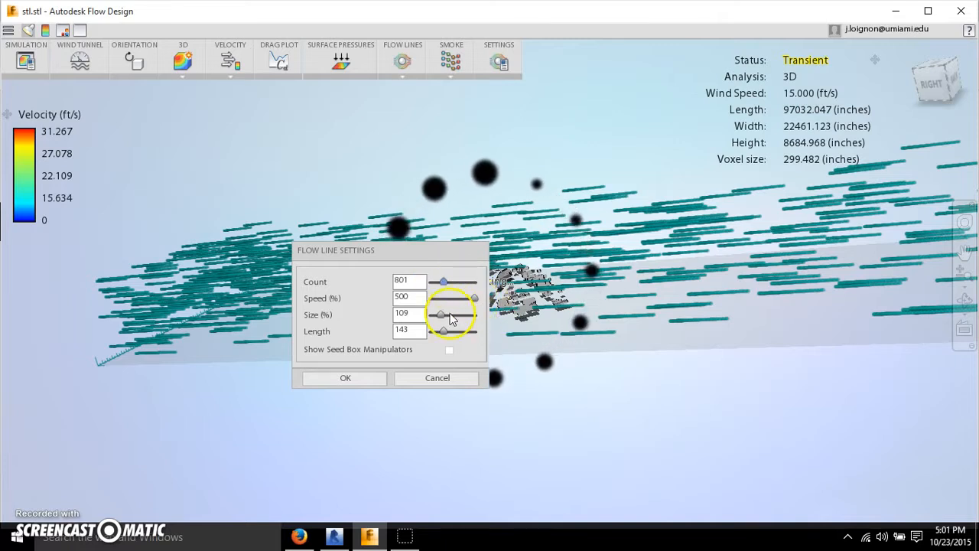
drag(444, 315, 436, 315)
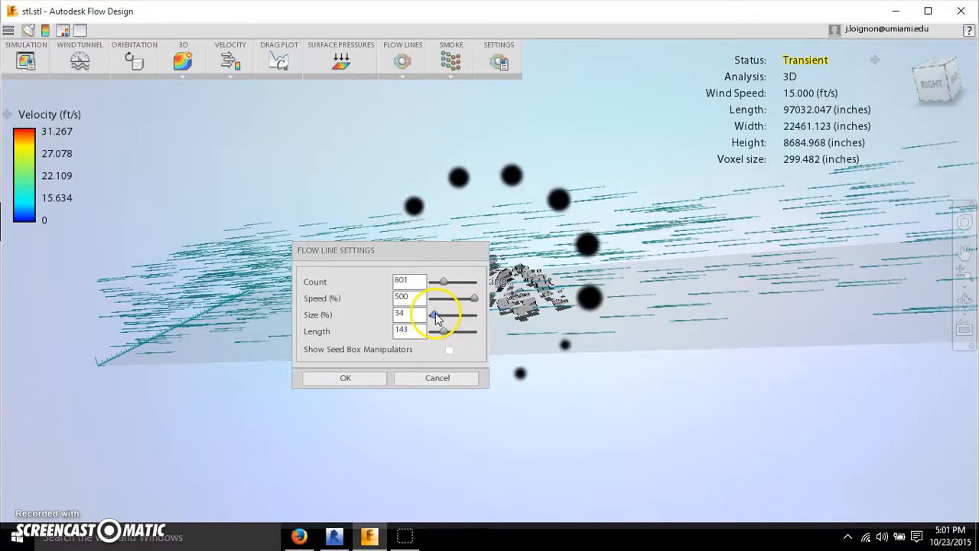
drag(434, 315, 442, 315)
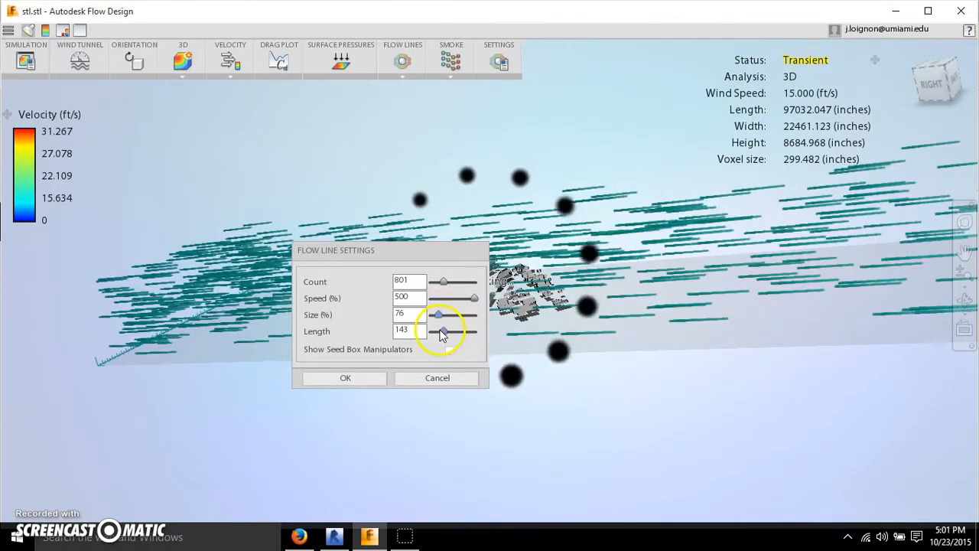
drag(444, 331, 438, 330)
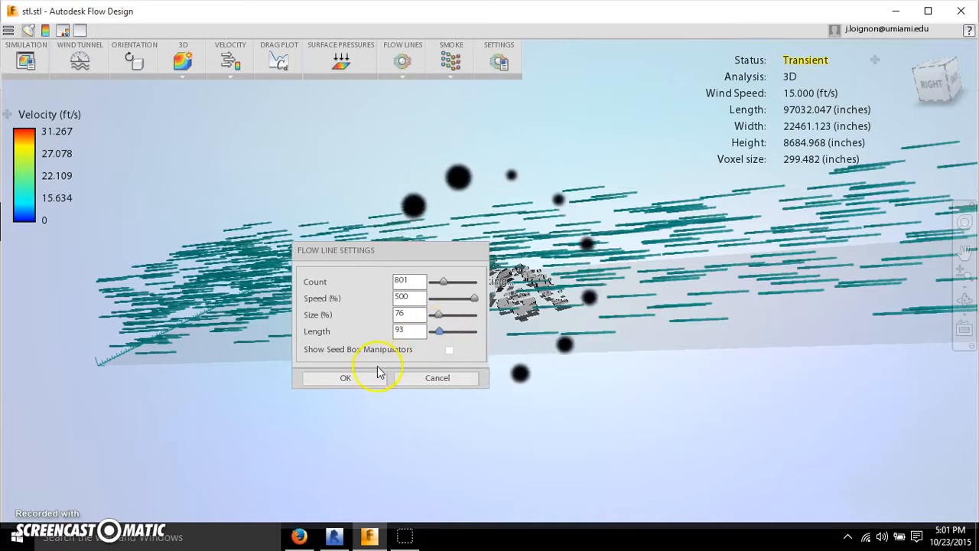
click(346, 378)
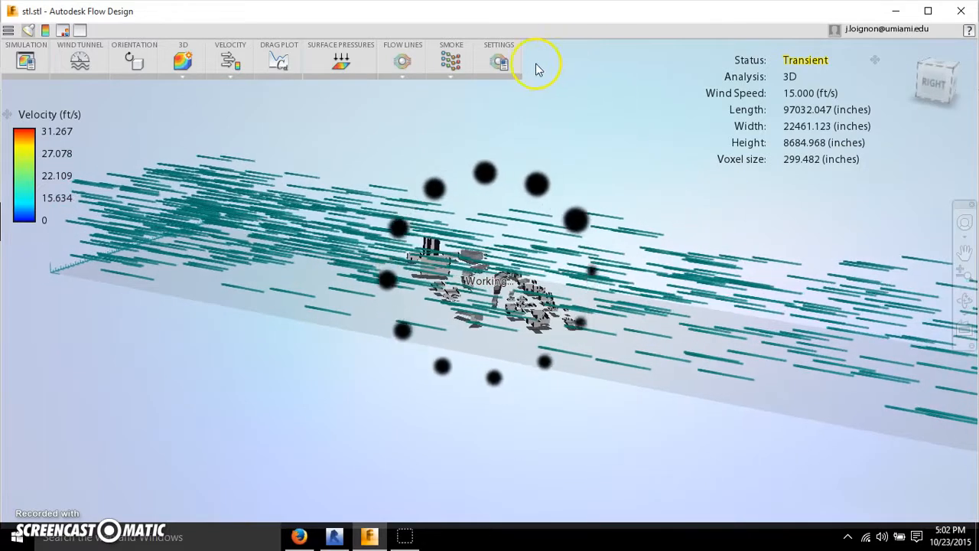
Enable Show Seed Box Manipulators in Flow Line Settings and keep the settings panel open.
click(403, 61)
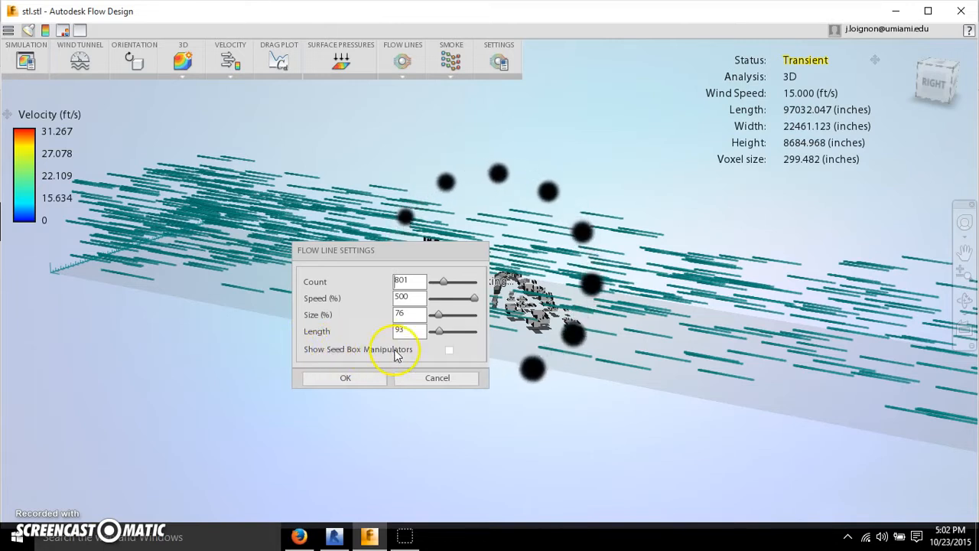
click(346, 376)
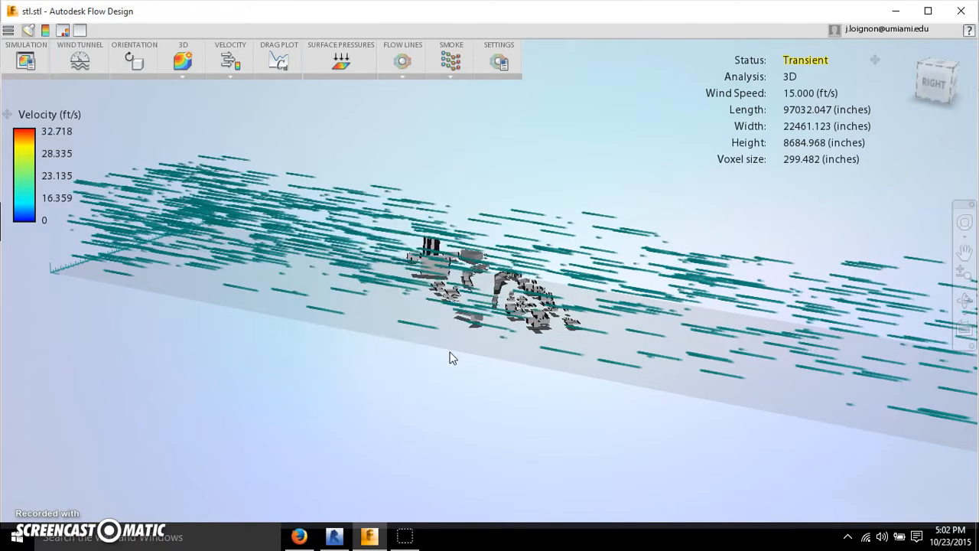
click(402, 58)
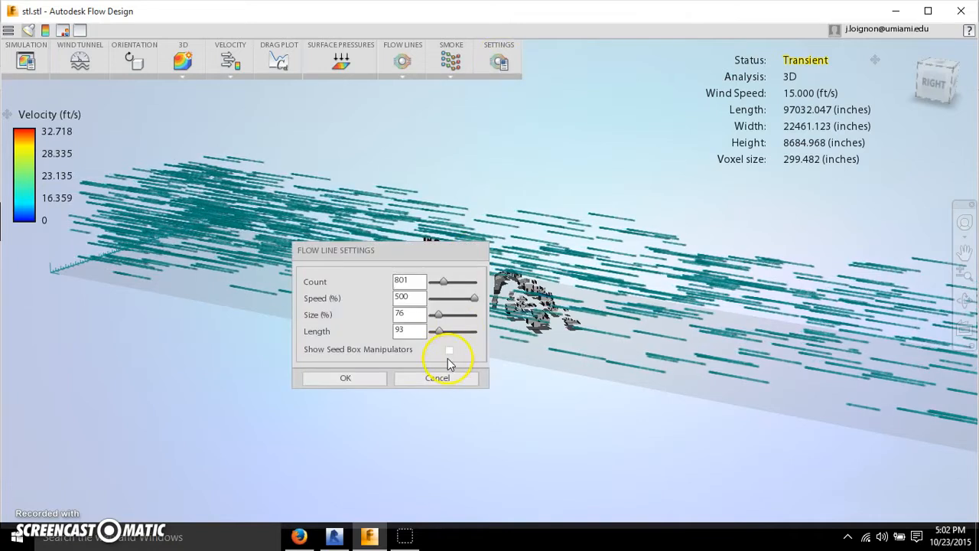
click(450, 349)
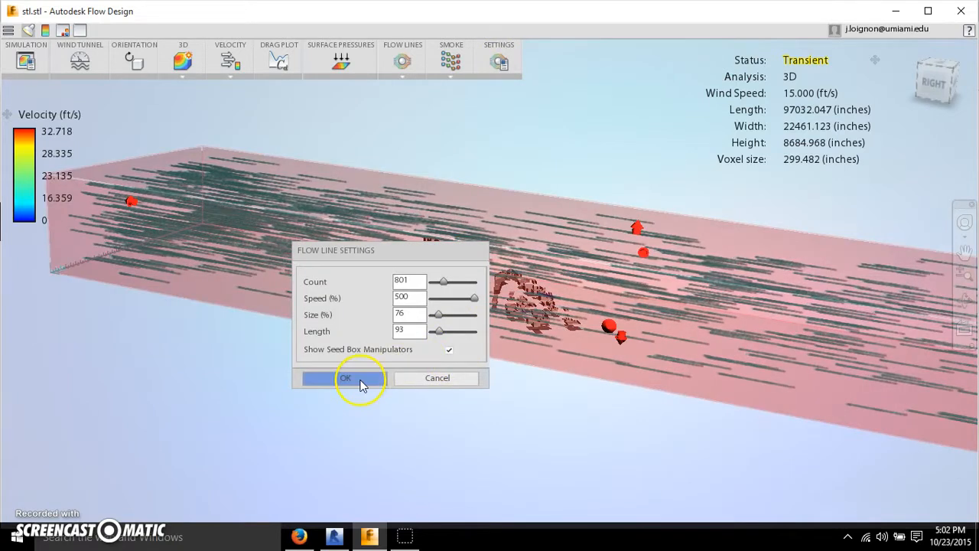
click(346, 376)
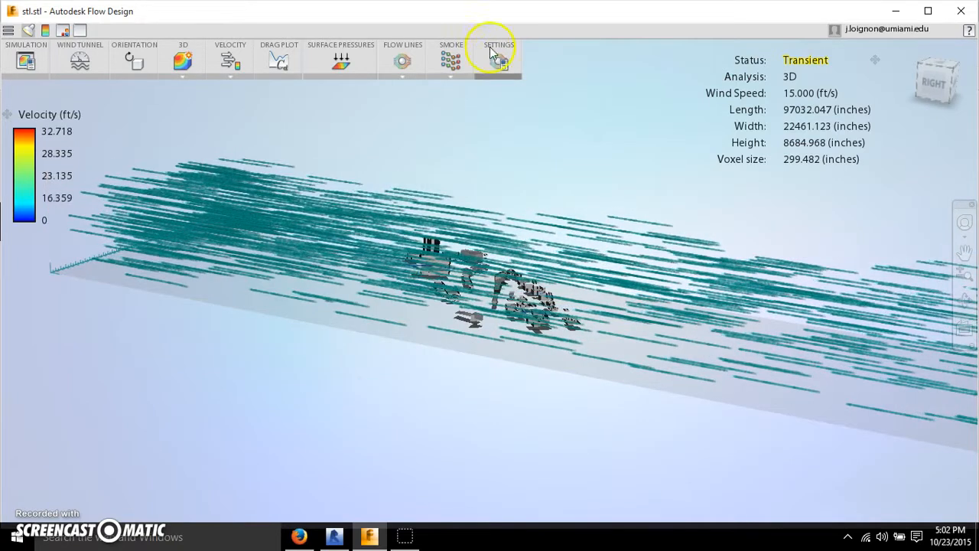
click(499, 59)
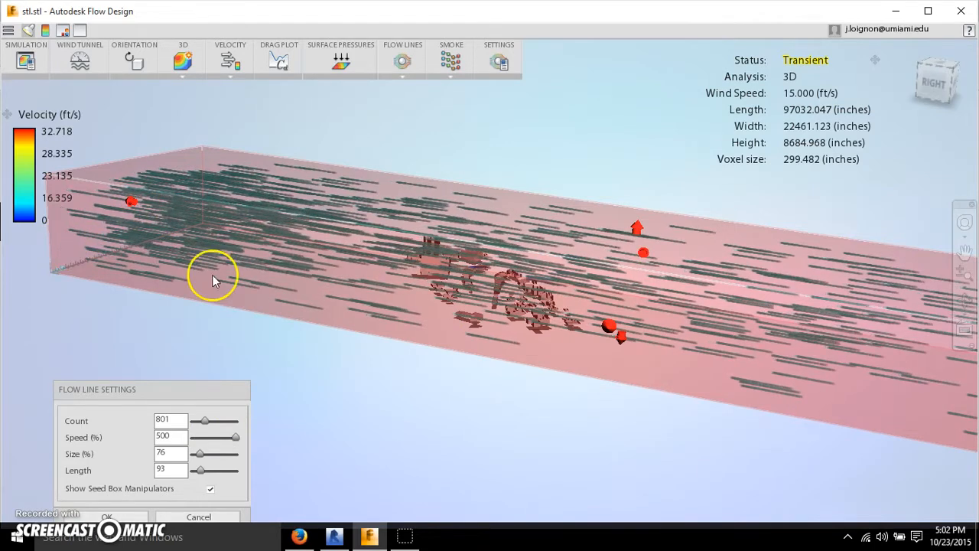
Zoom and orbit around the seed box to reach its manipulator handles near the buildings.
drag(214, 275, 254, 320)
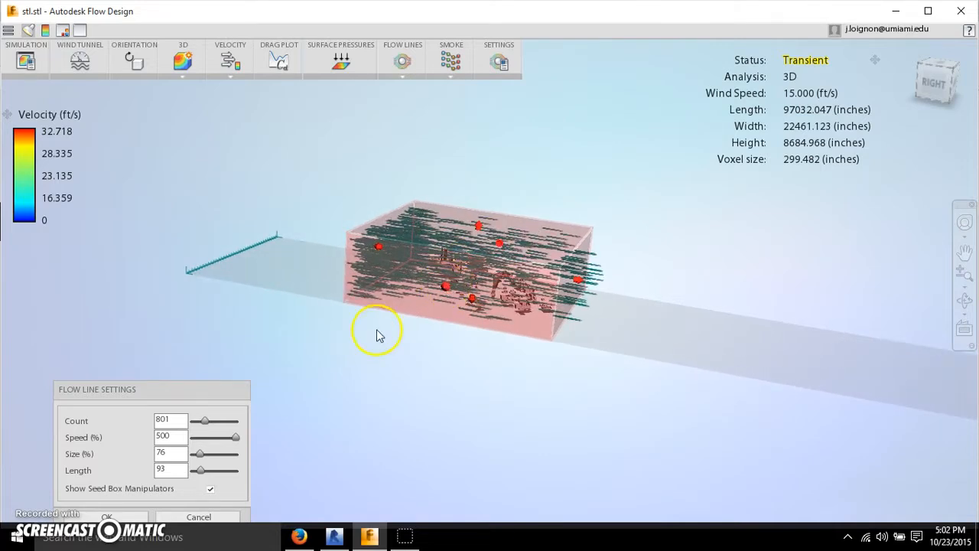
drag(374, 334, 569, 333)
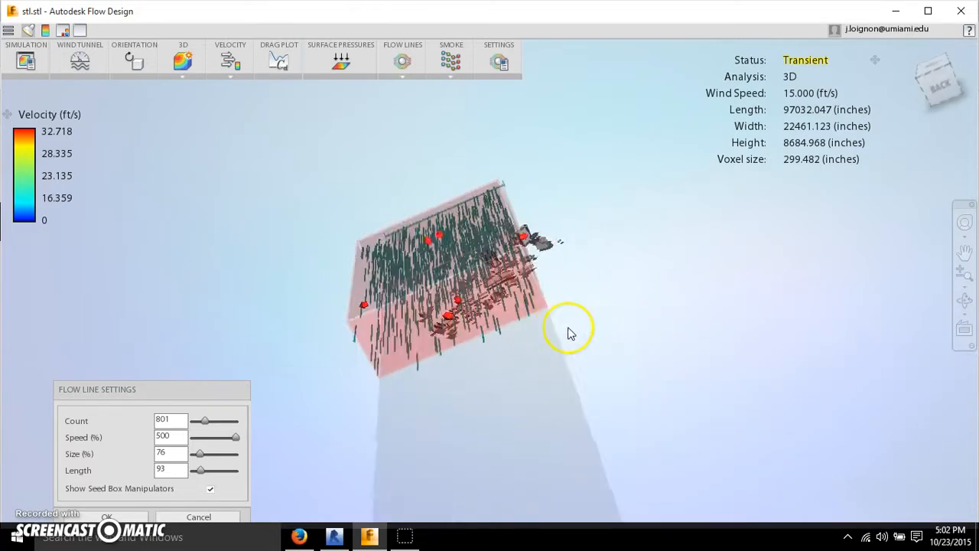
drag(569, 334, 536, 229)
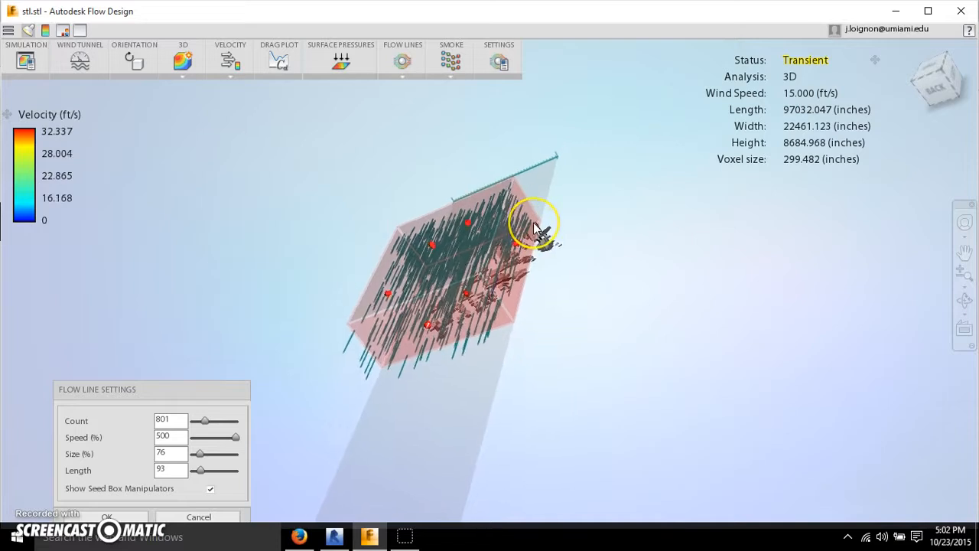
drag(539, 226, 570, 222)
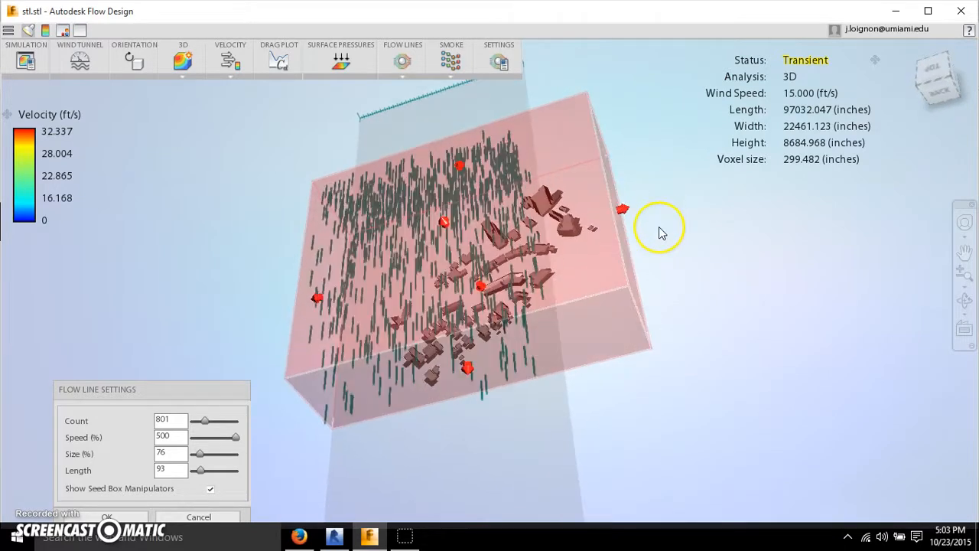
drag(661, 229, 517, 199)
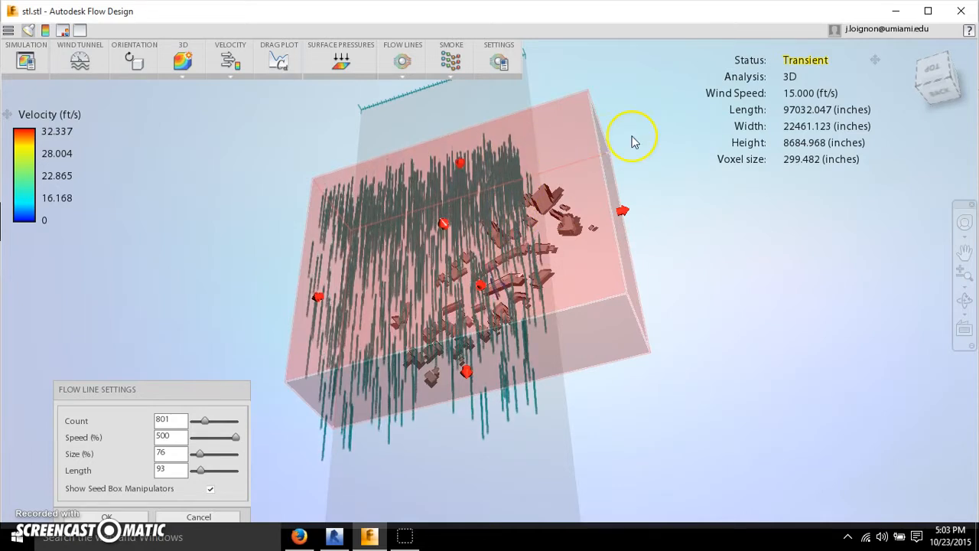
drag(630, 137, 528, 257)
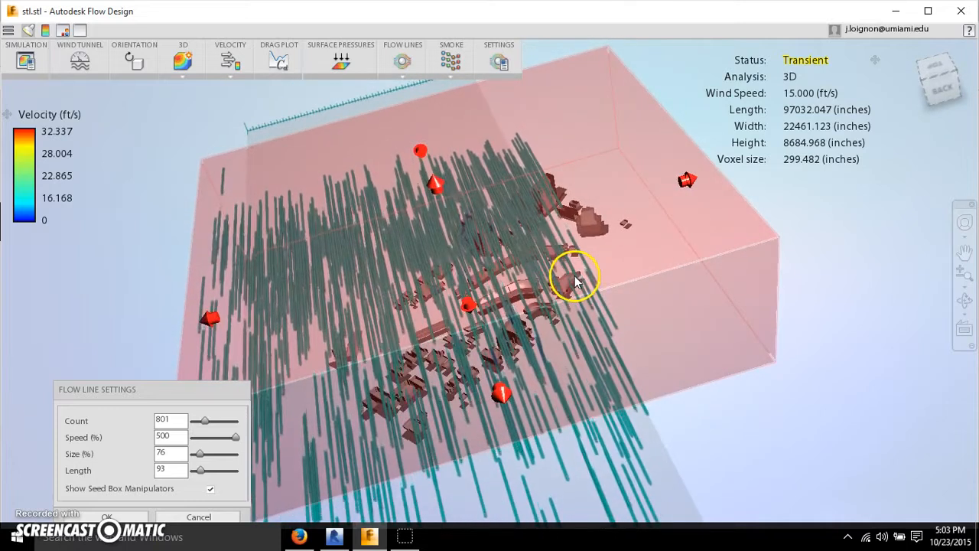
drag(574, 278, 421, 95)
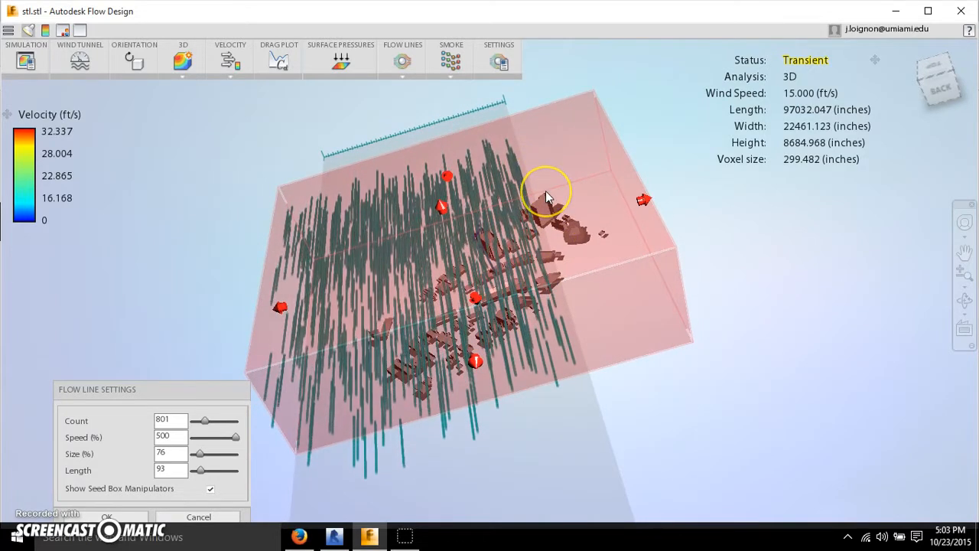
Drag the seed box handles so it encloses the whole city model.
drag(547, 191, 547, 263)
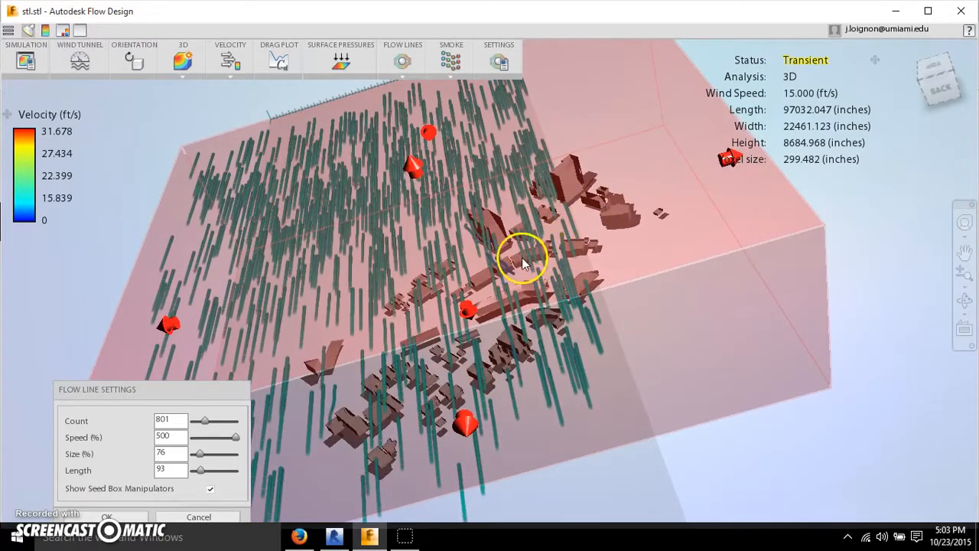
drag(524, 260, 554, 298)
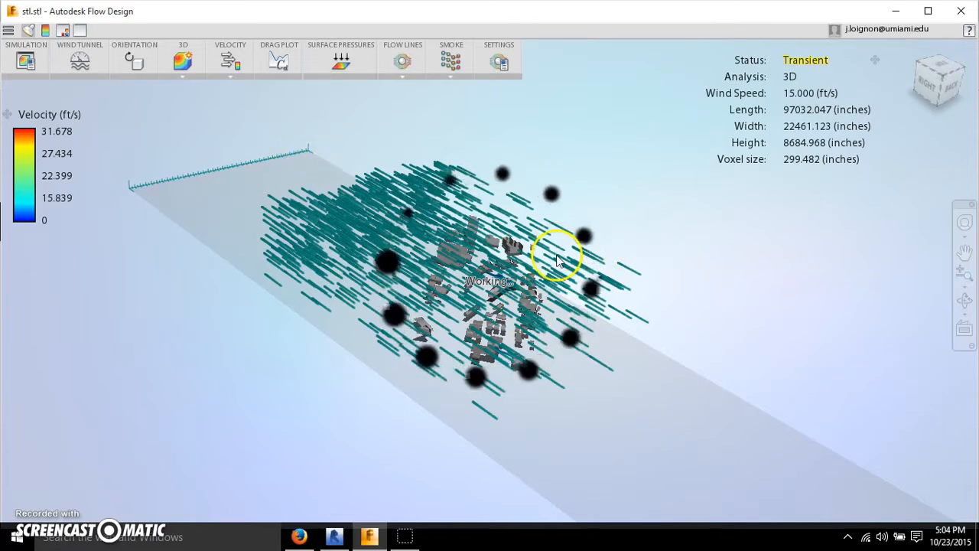
Drag the seed box height handle down into a thin layer near the ground.
click(403, 60)
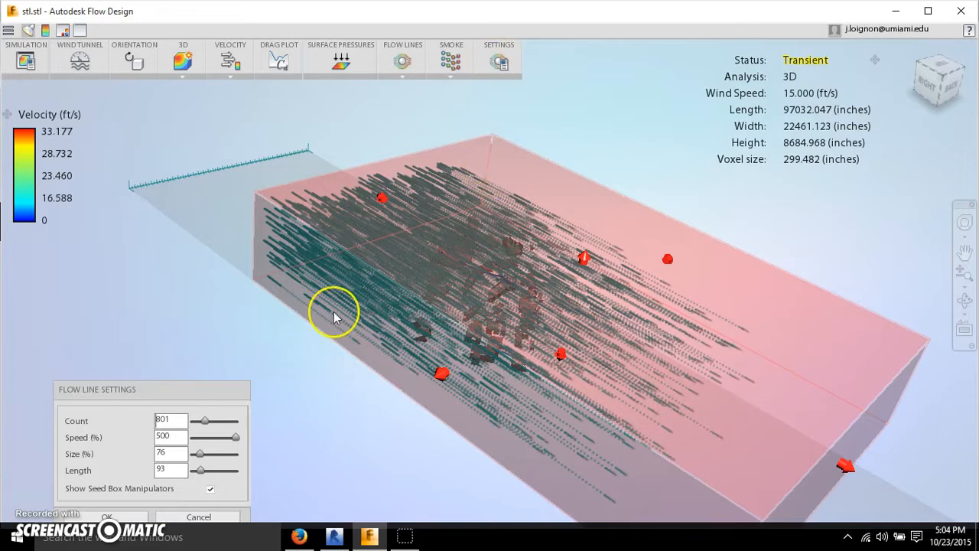
click(211, 490)
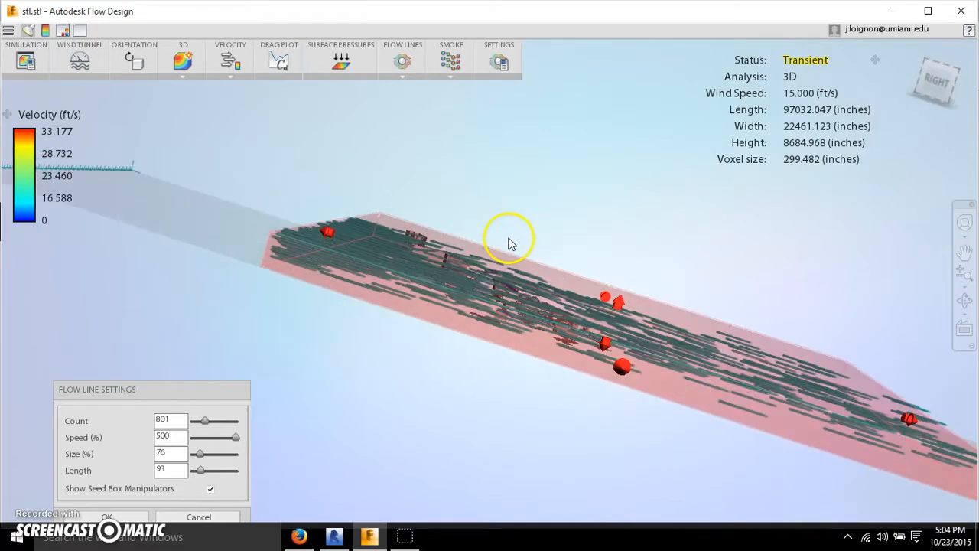
drag(511, 243, 480, 299)
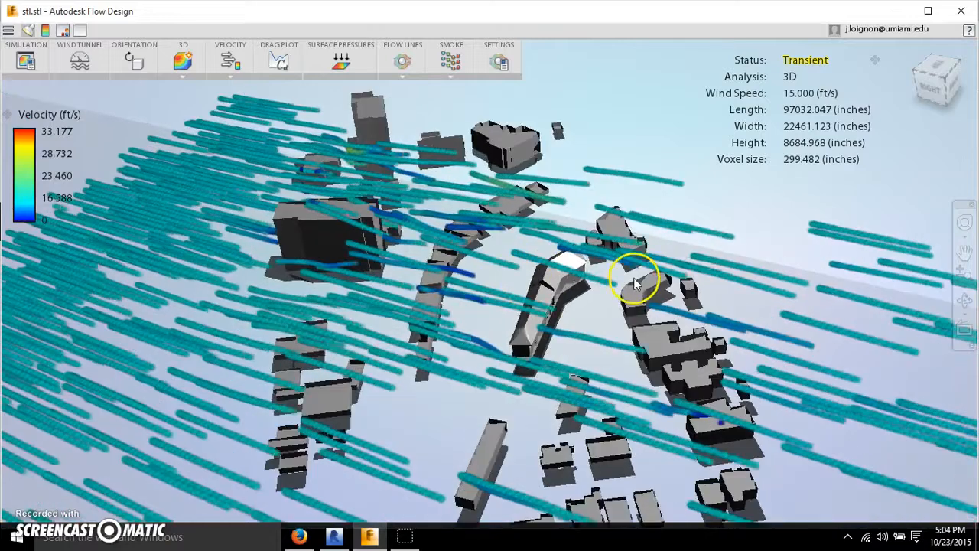
Hide the seed box manipulators and move in close to the flow lines between the buildings.
drag(635, 279, 477, 355)
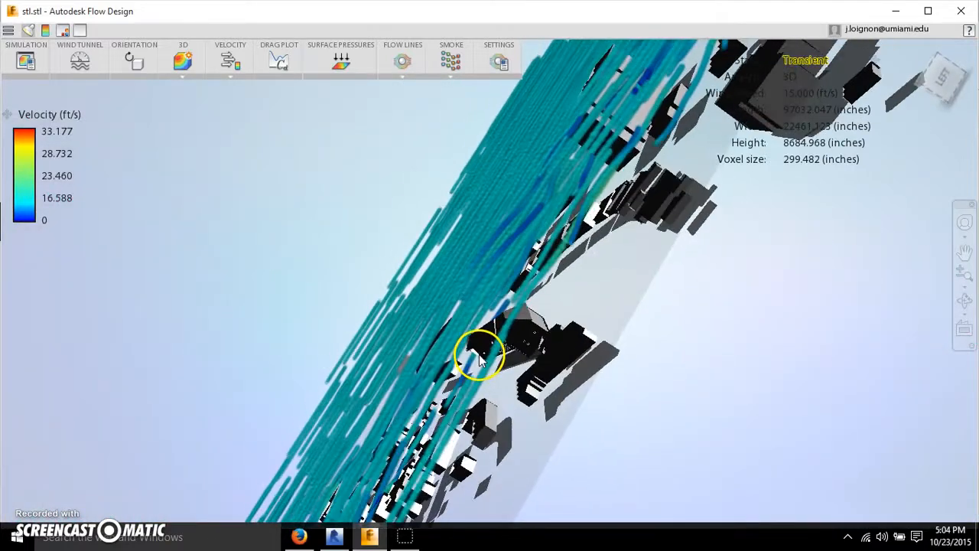
drag(481, 352, 512, 329)
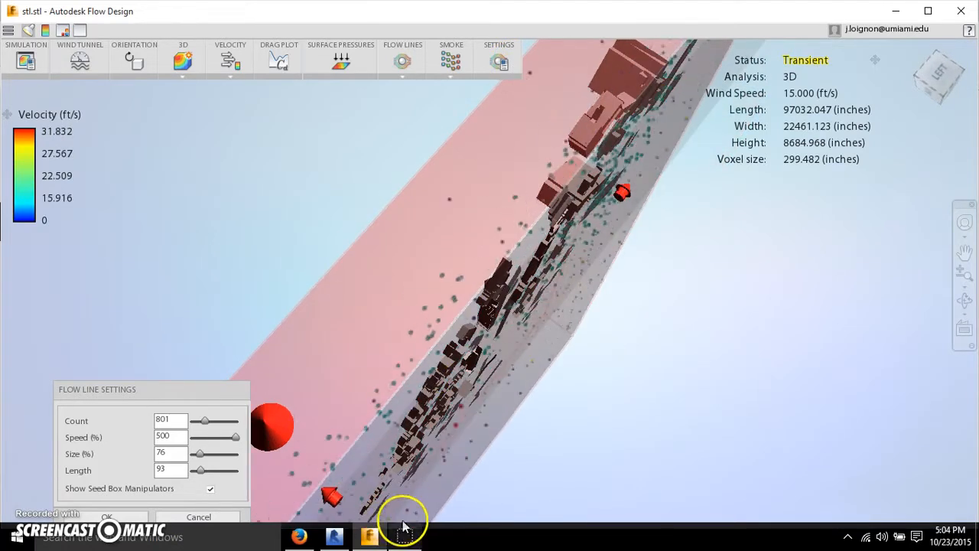
click(211, 488)
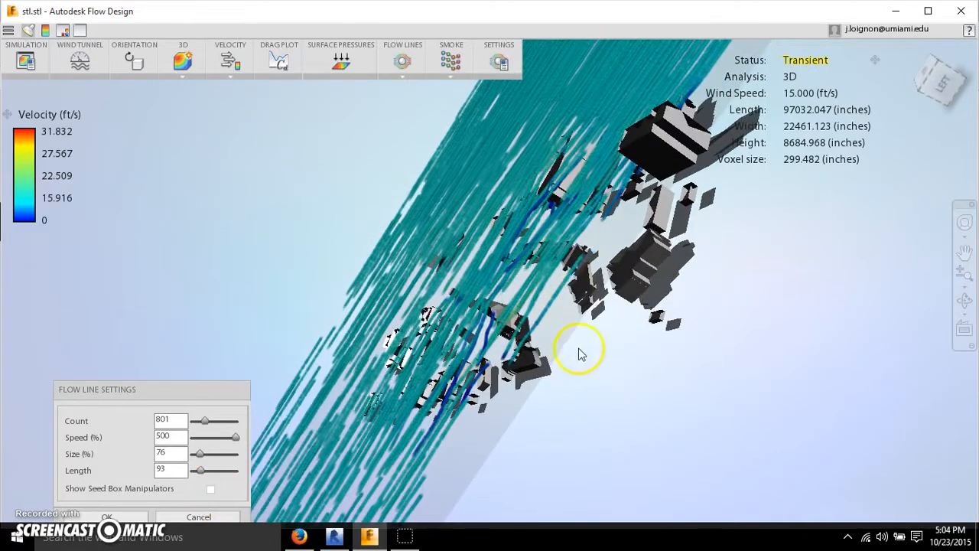
drag(581, 352, 597, 291)
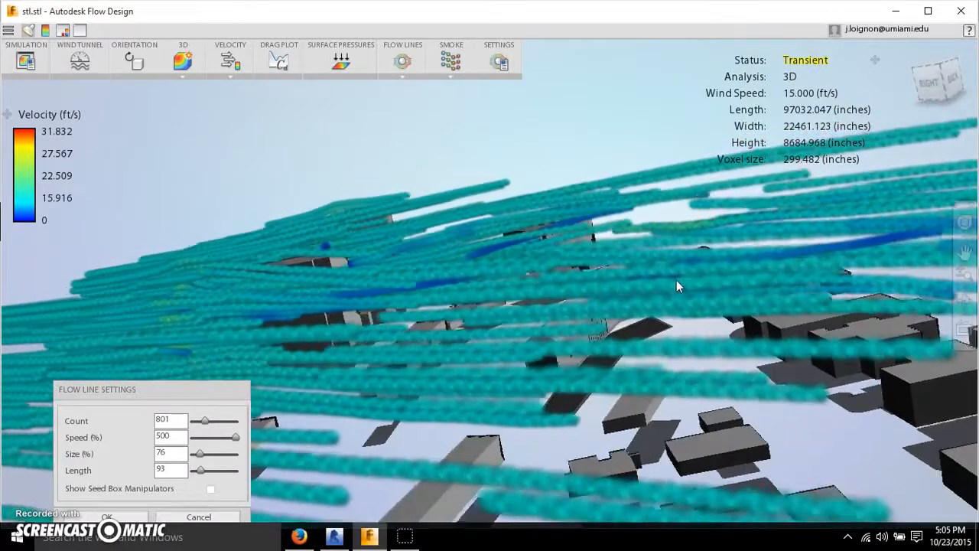
drag(676, 286, 600, 312)
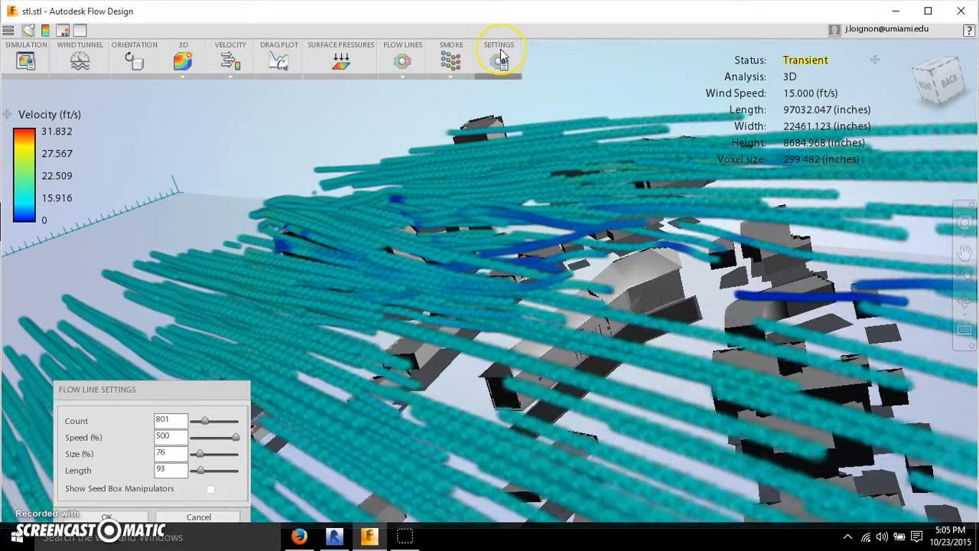
Set flow lines to Count 2150, Speed 250, Size 18, Length 40 and apply.
click(211, 488)
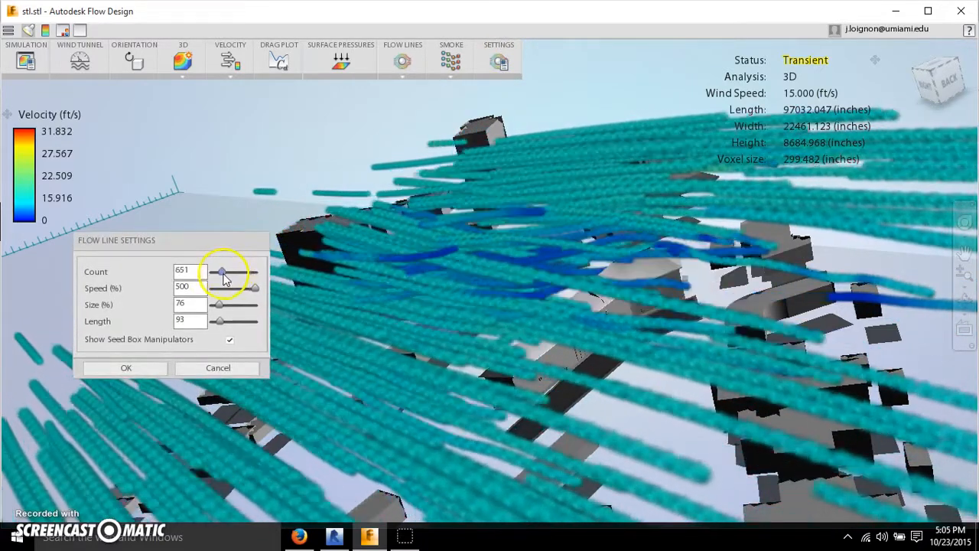
drag(223, 272, 218, 272)
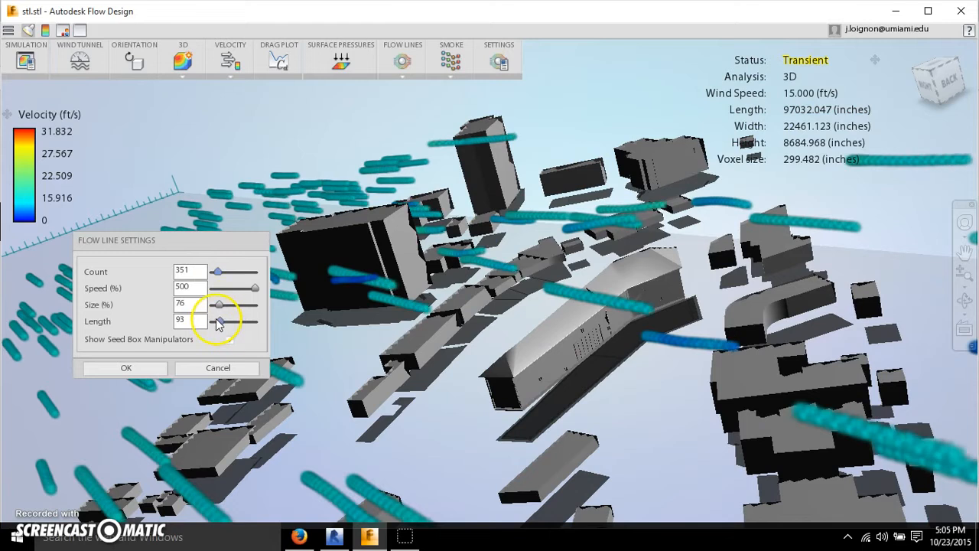
drag(224, 320, 218, 319)
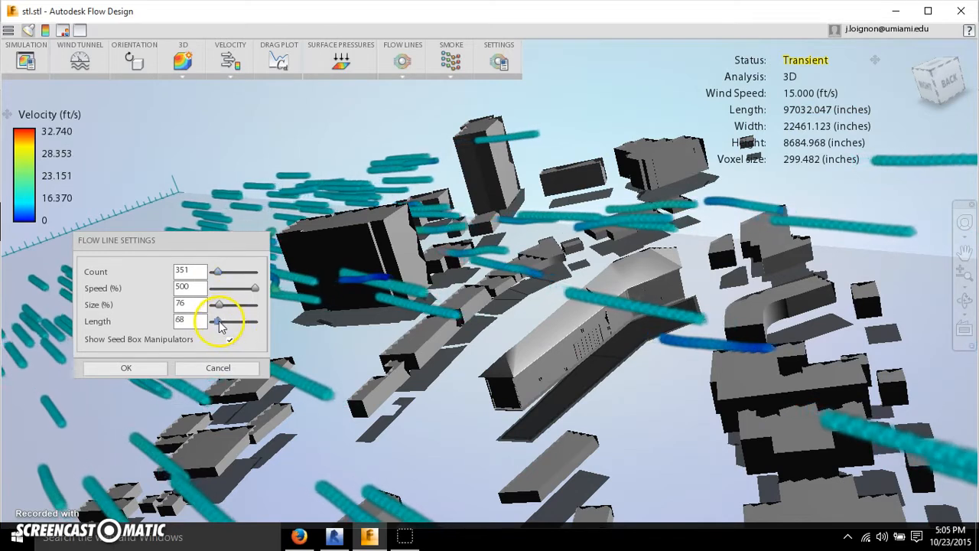
drag(217, 320, 217, 320)
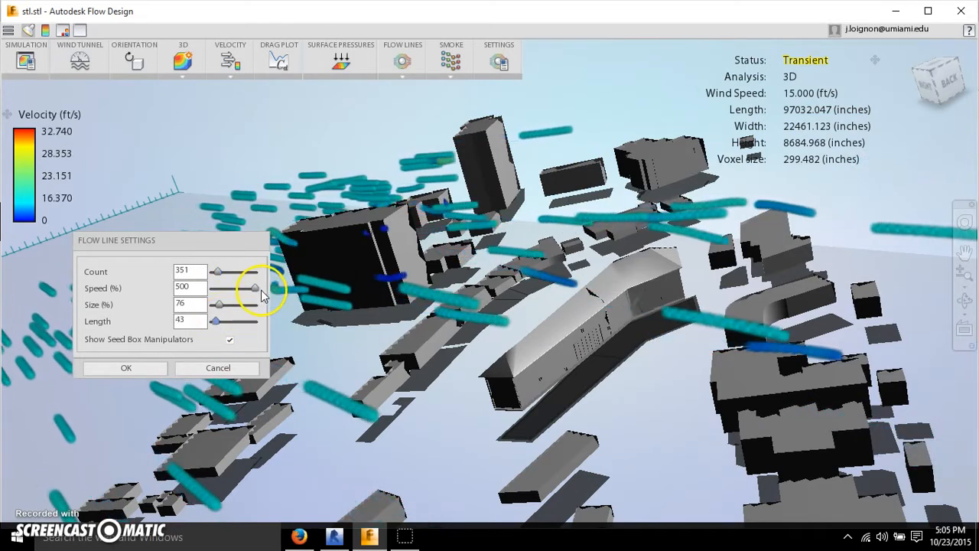
drag(257, 288, 235, 288)
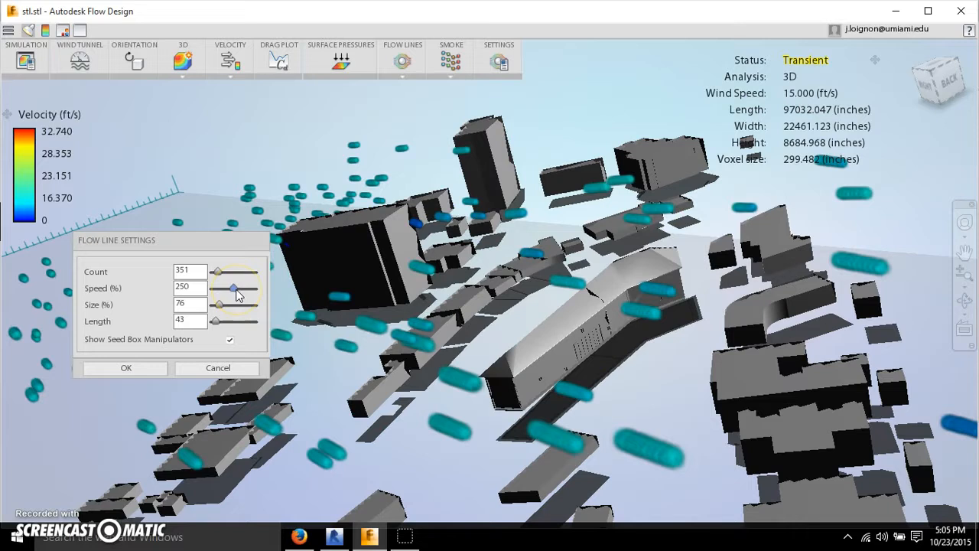
drag(233, 305, 217, 304)
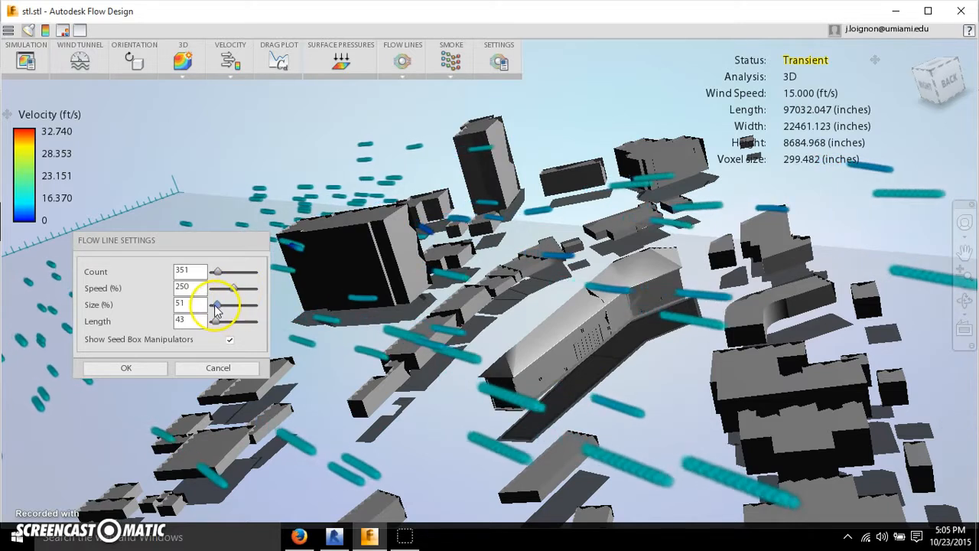
drag(217, 303, 217, 303)
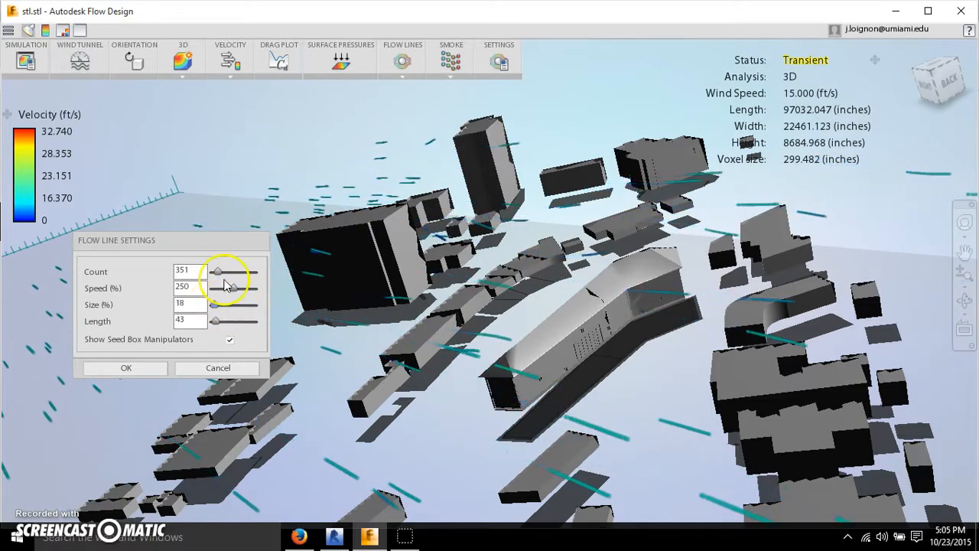
drag(218, 272, 243, 272)
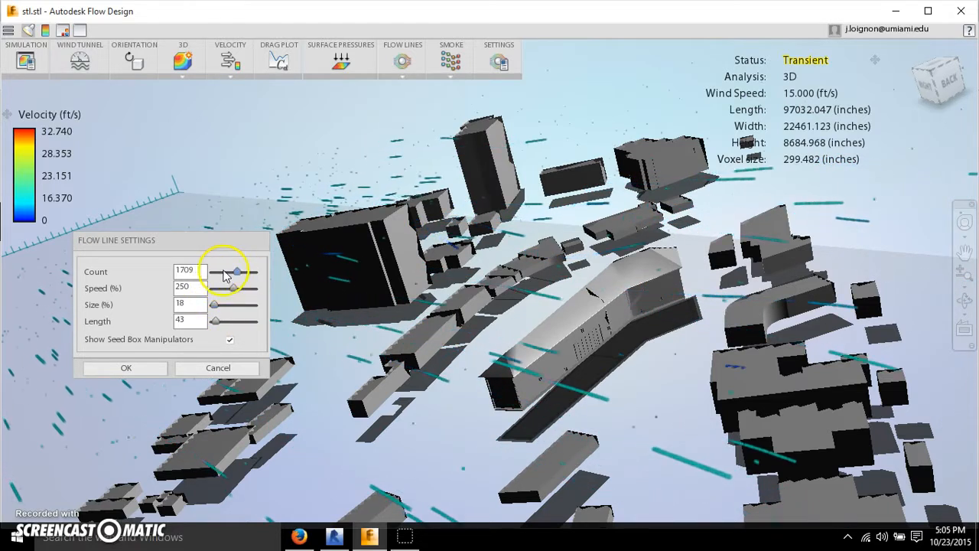
drag(223, 273, 244, 272)
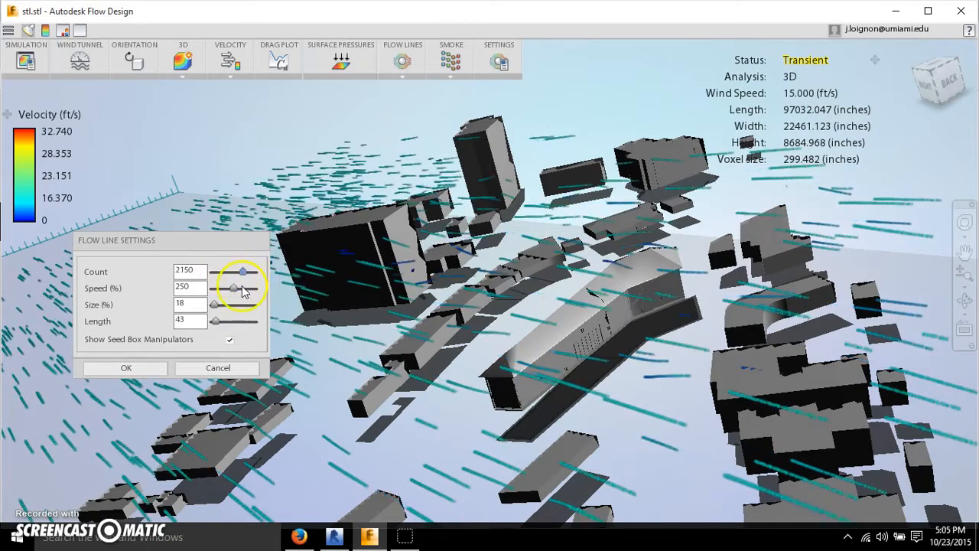
click(125, 367)
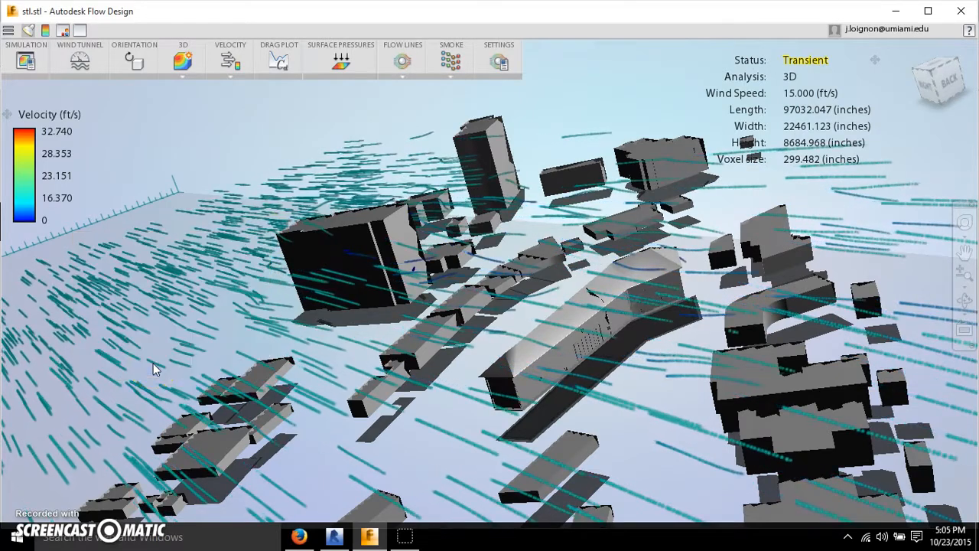
Lower the view toward street level and switch the flow display to plain Lines.
drag(156, 368, 429, 275)
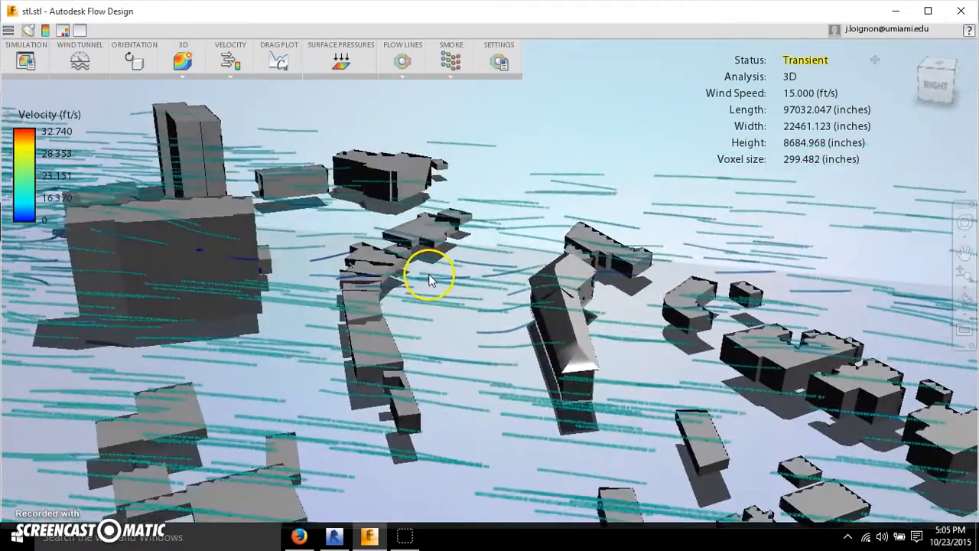
drag(428, 275, 566, 333)
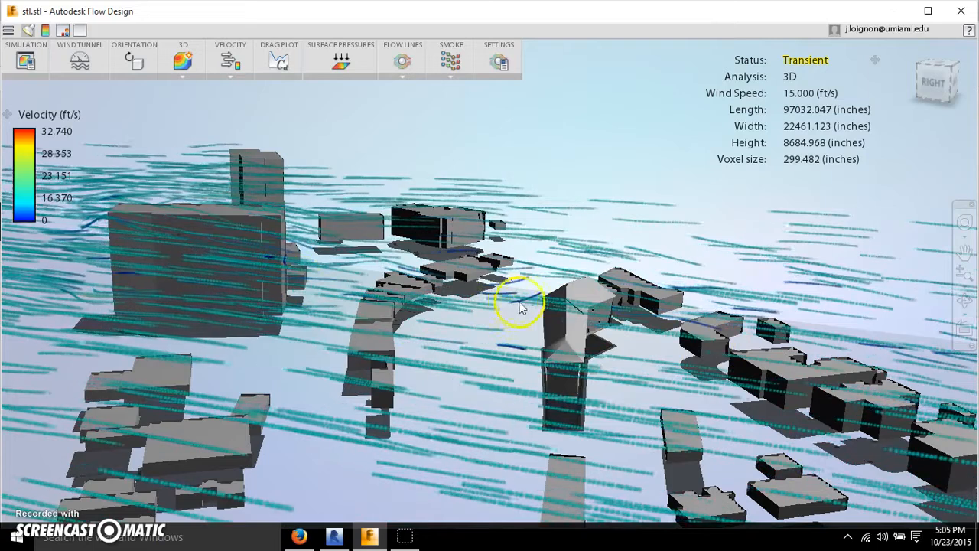
drag(524, 306, 538, 321)
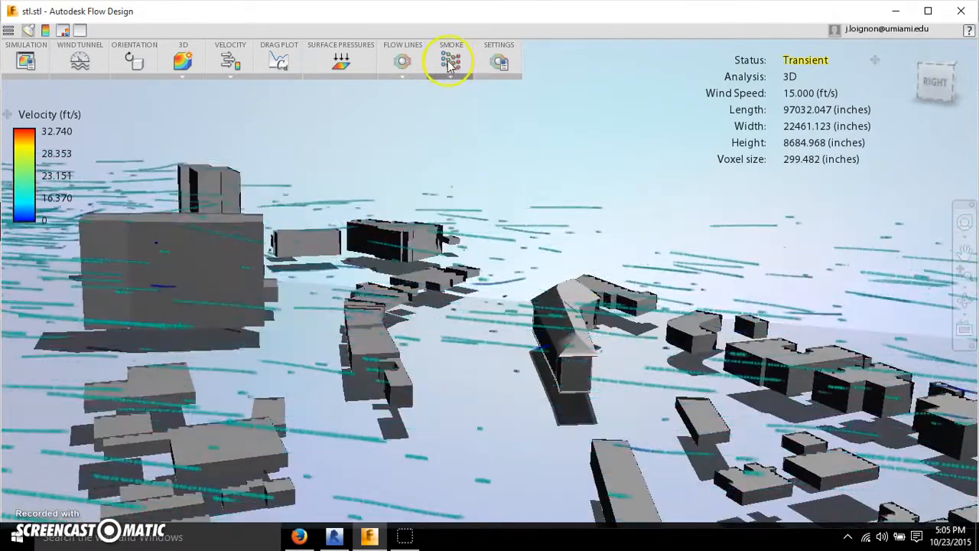
click(450, 60)
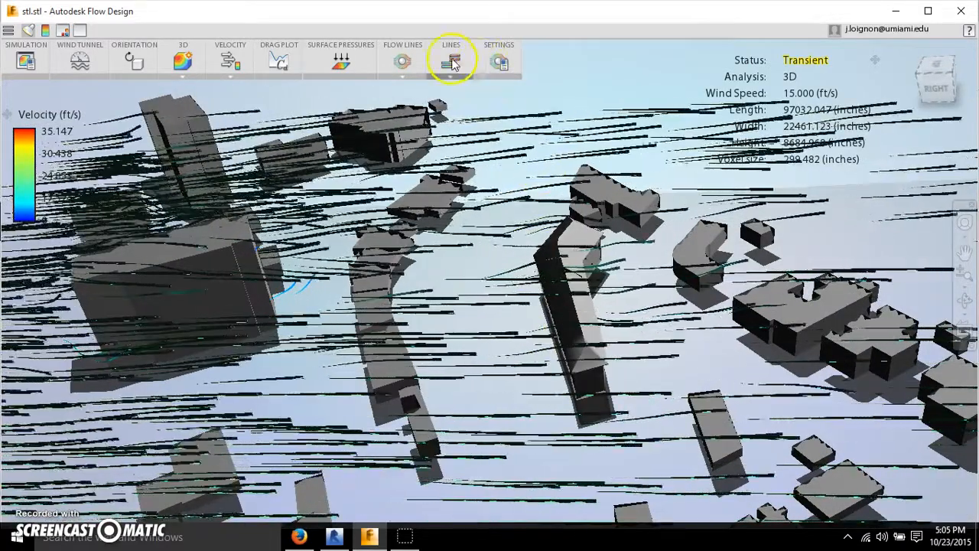
Show the airflow as Particles and reopen the Flow Line Settings.
click(450, 60)
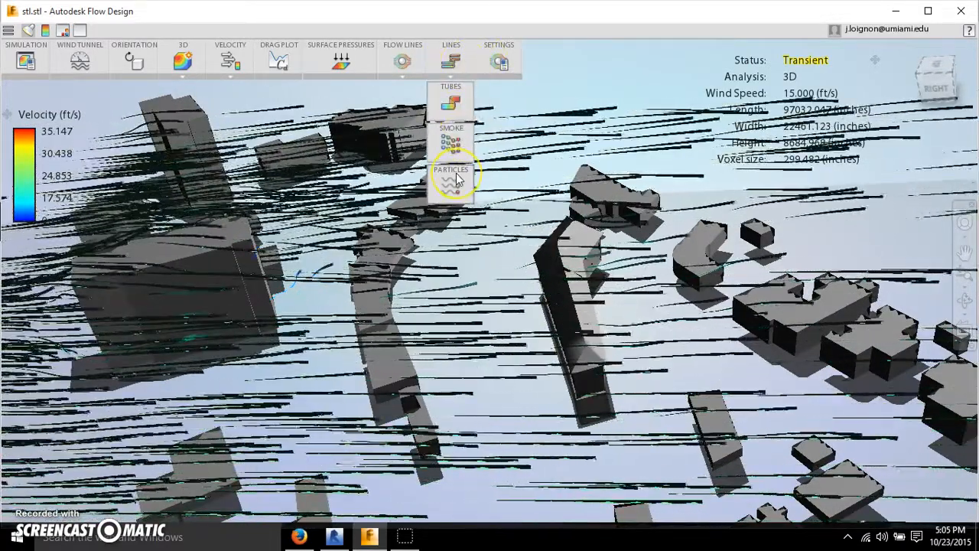
click(449, 169)
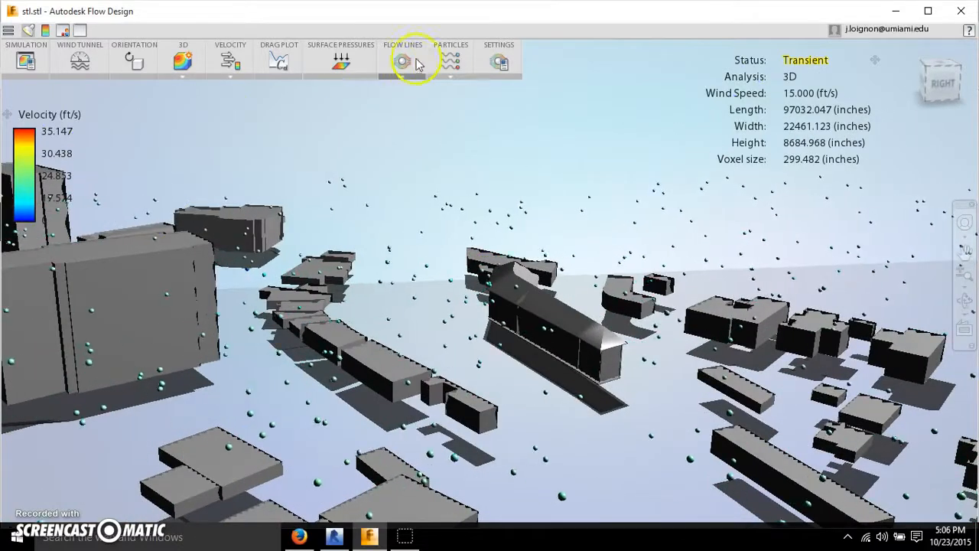
click(403, 62)
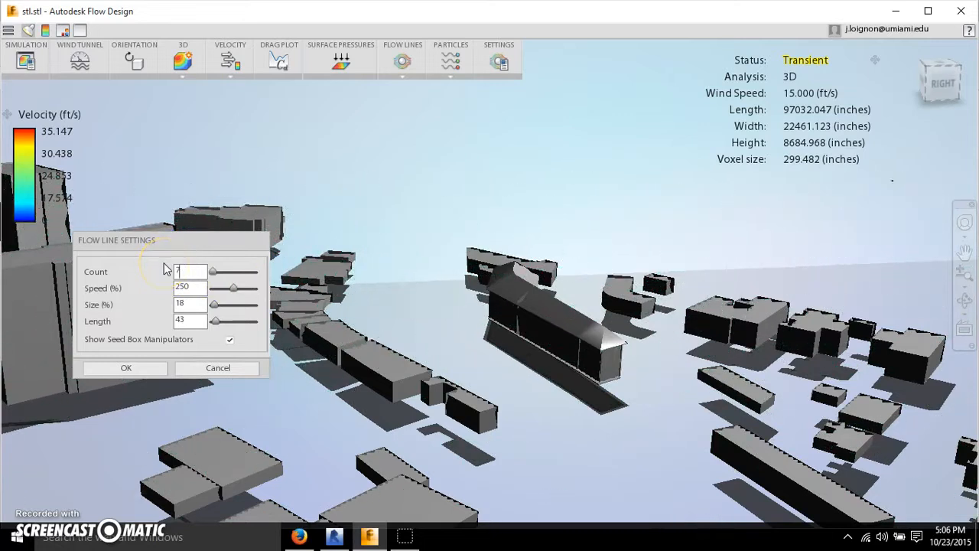
Set the particle count to 3000 with speed 500 and length 500, and apply.
text(7000)
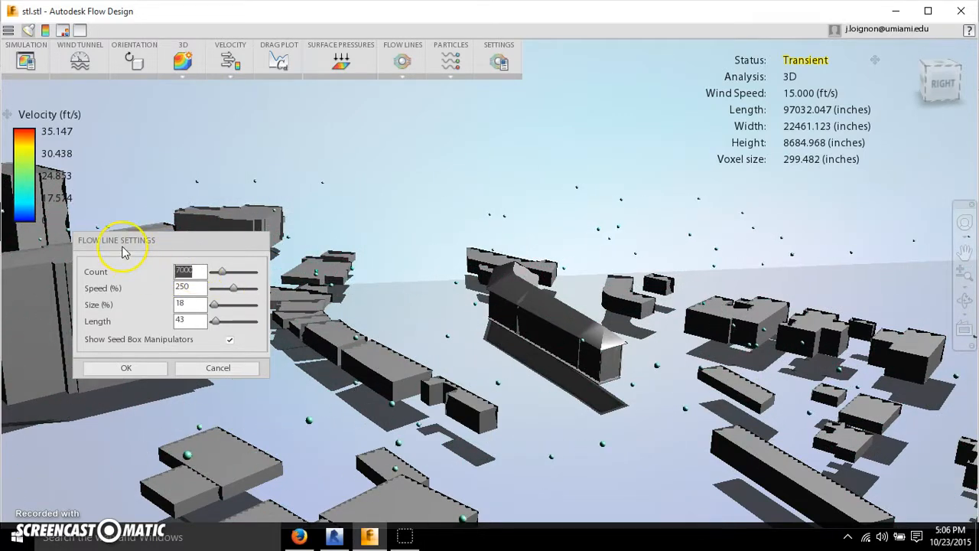
text(3000)
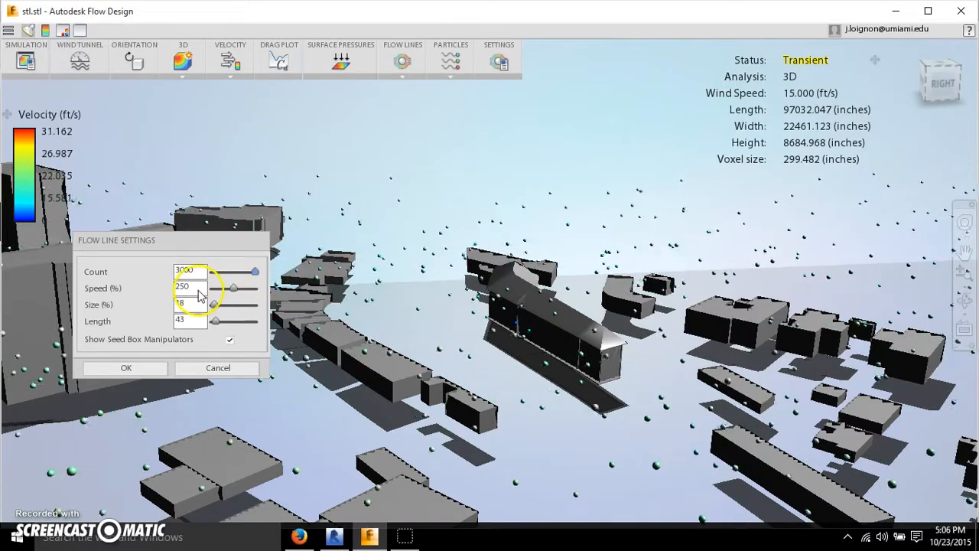
drag(233, 288, 257, 287)
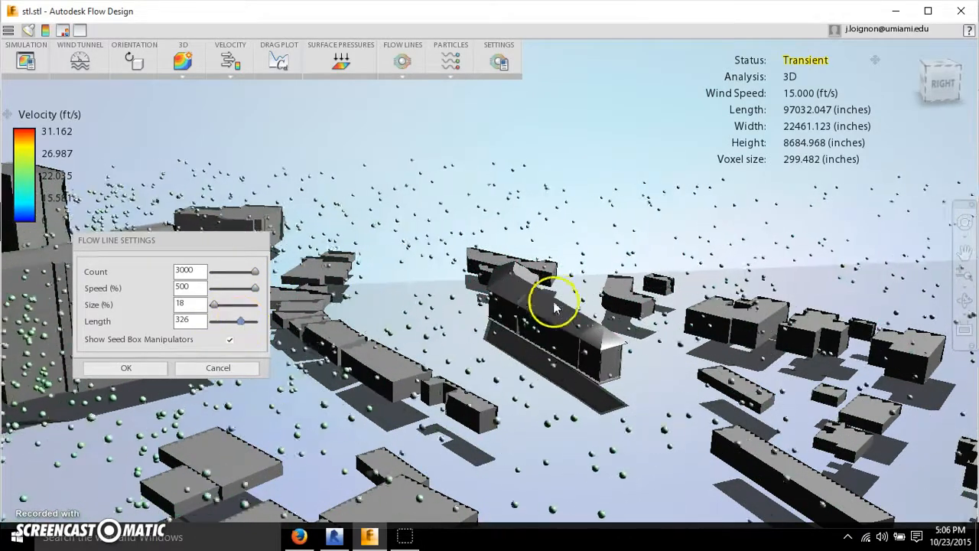
drag(551, 306, 548, 314)
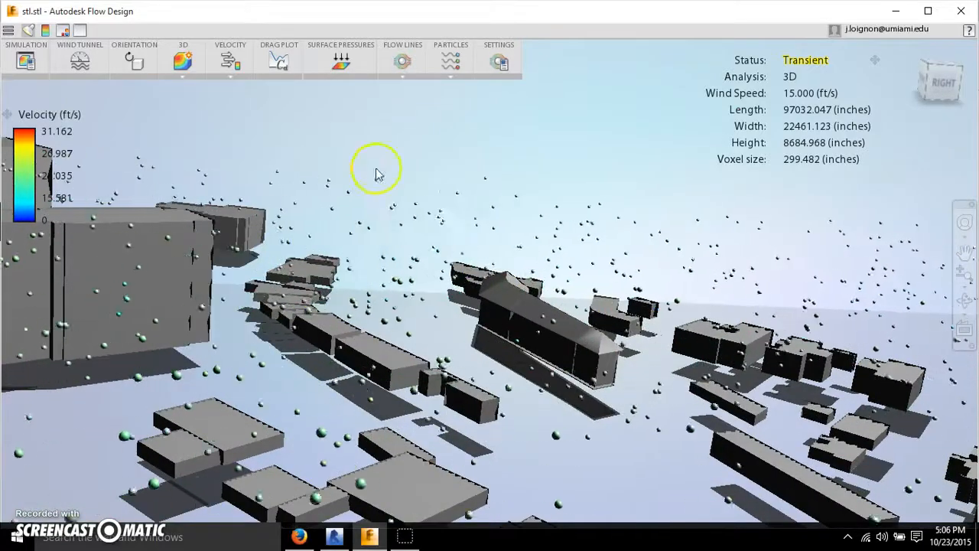
Switch the visualization to Smoke and orbit over the smoke-filled city.
click(450, 60)
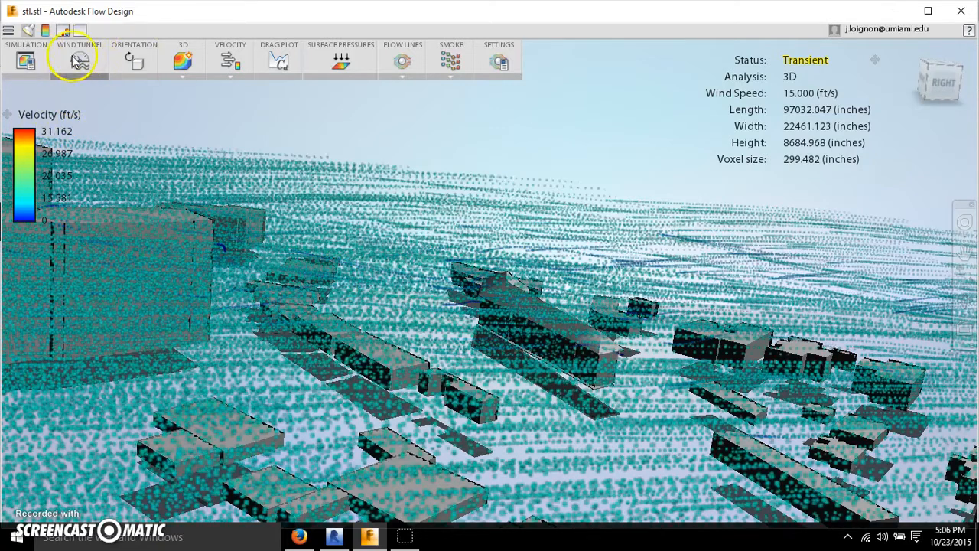
click(79, 59)
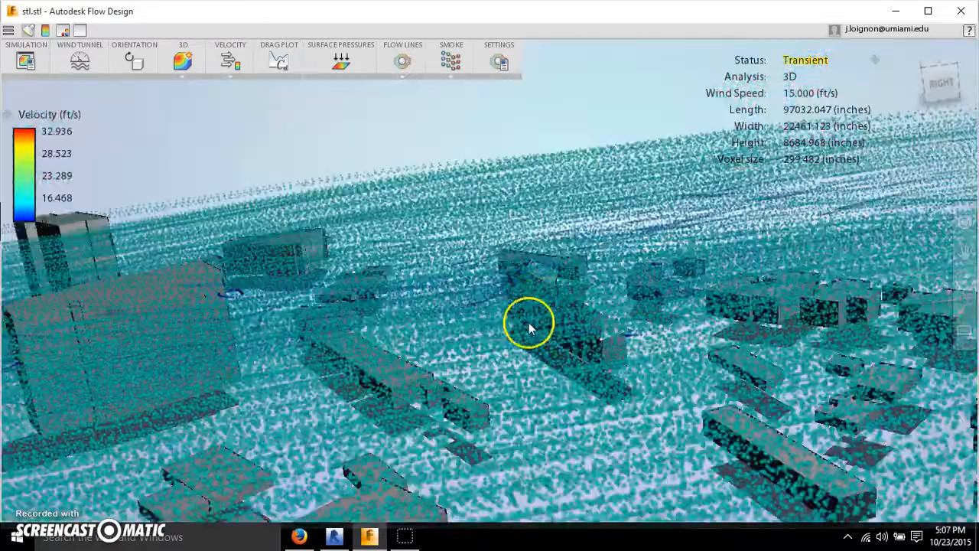
drag(527, 321, 556, 315)
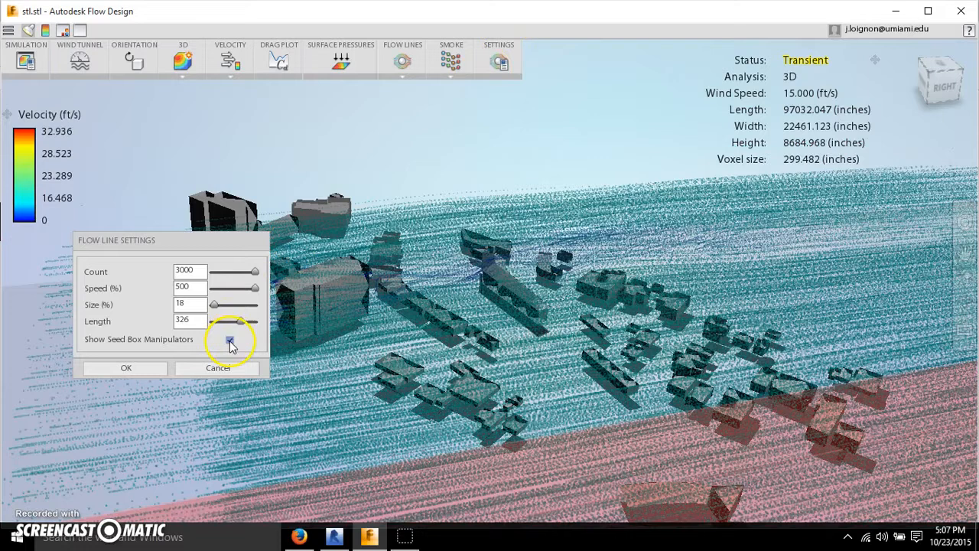
Toggle the seed box manipulators display in the smoke settings.
click(229, 340)
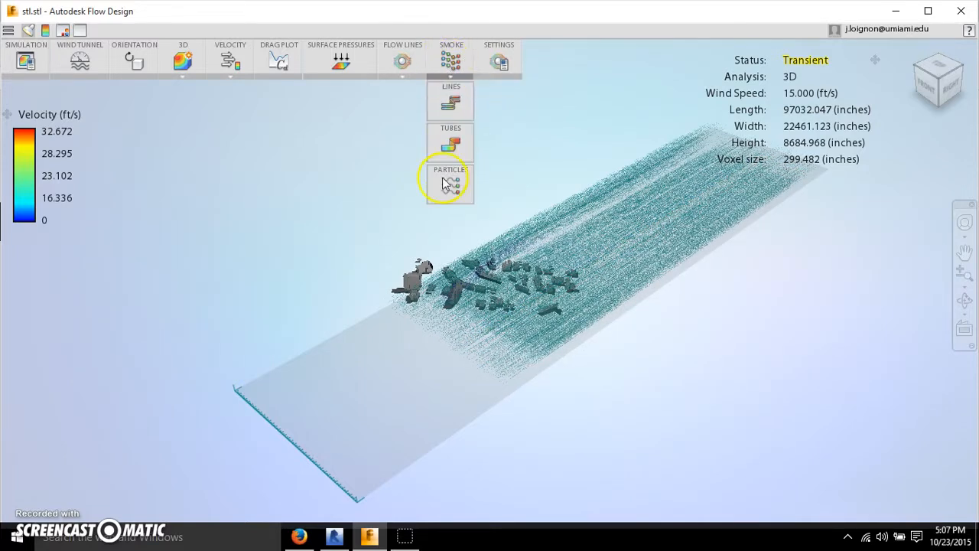
Choose Particles from the flow style dropdown.
click(449, 182)
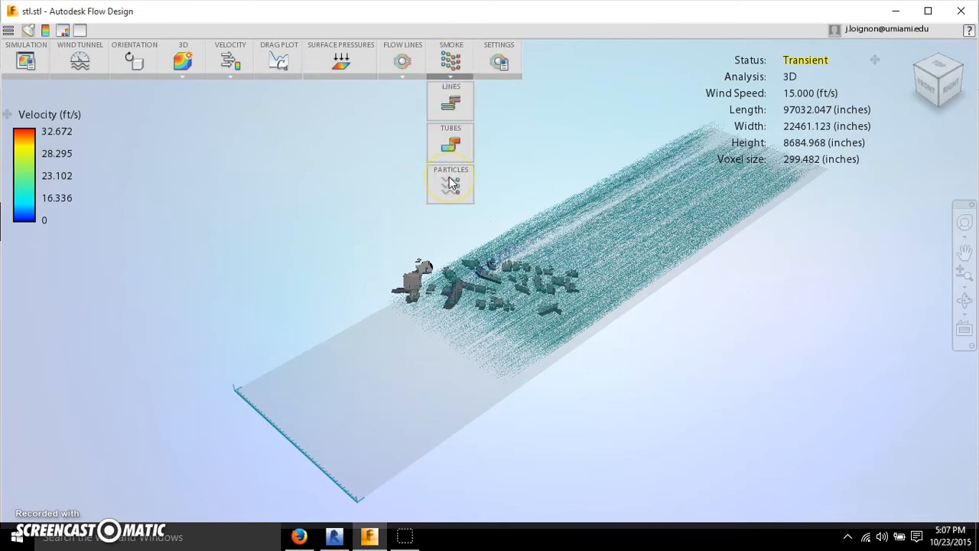
click(449, 181)
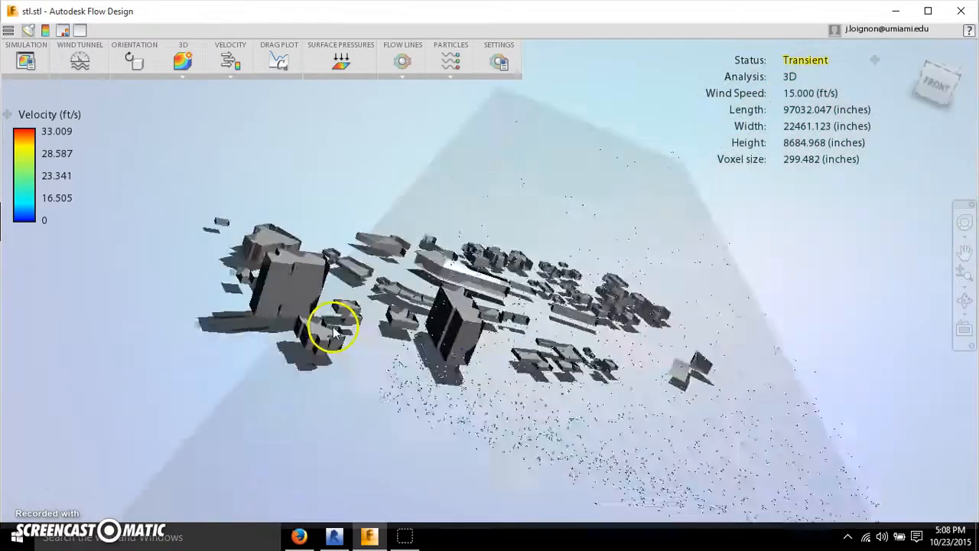
Switch the visualization to Smoke and orbit to view the flow from several angles.
drag(333, 330, 446, 275)
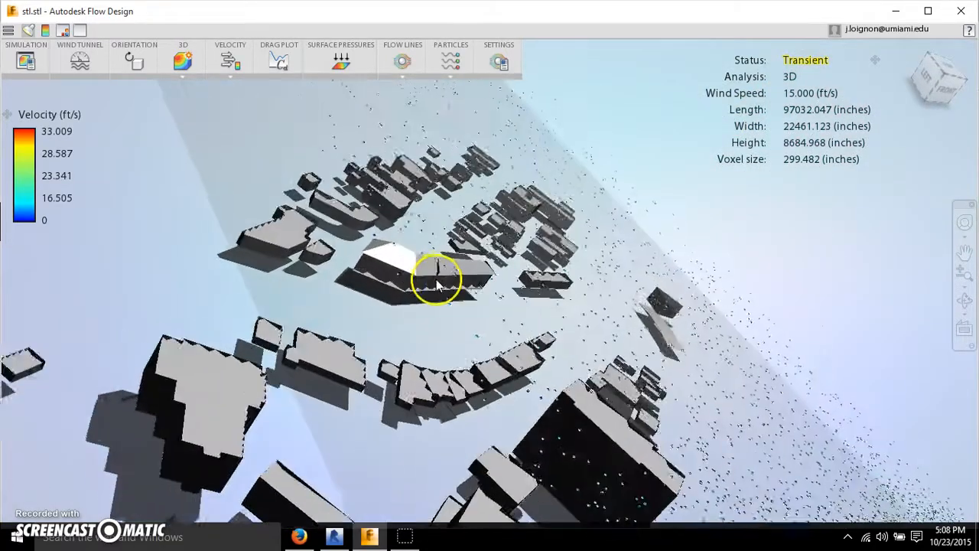
drag(441, 278, 425, 273)
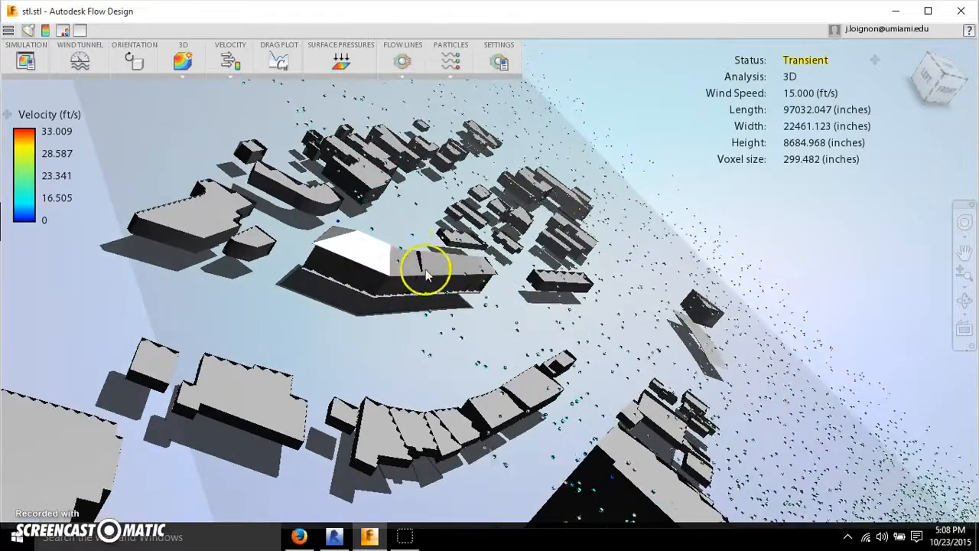
click(449, 59)
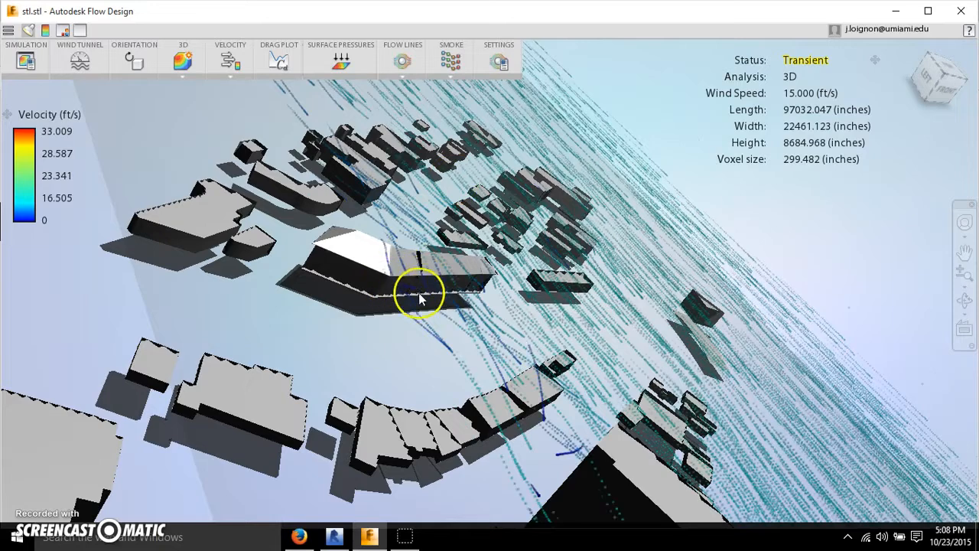
drag(420, 294, 432, 294)
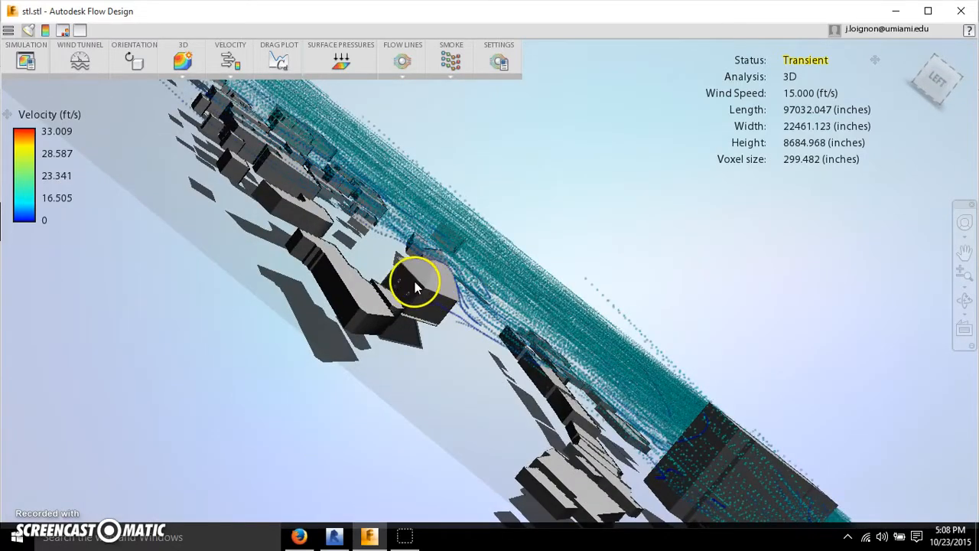
drag(416, 288, 416, 314)
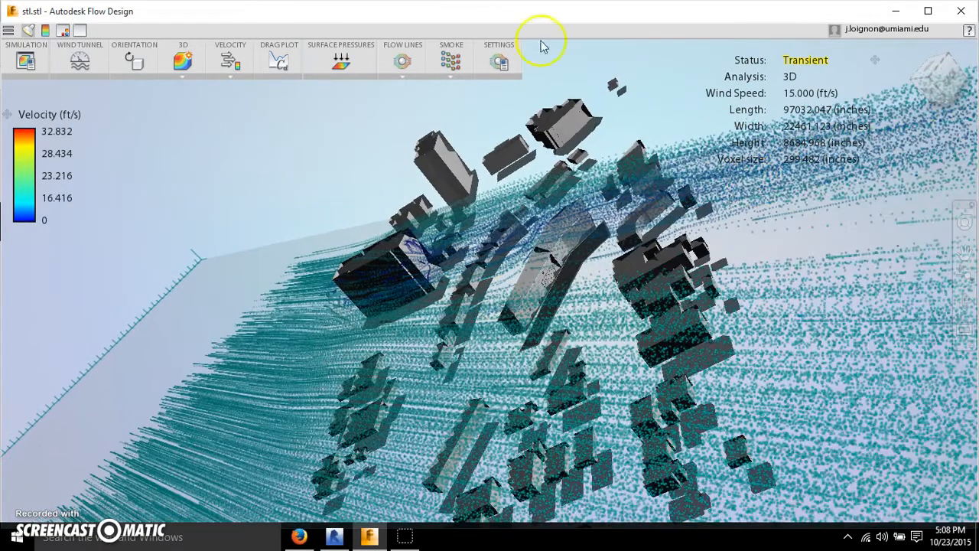
click(340, 61)
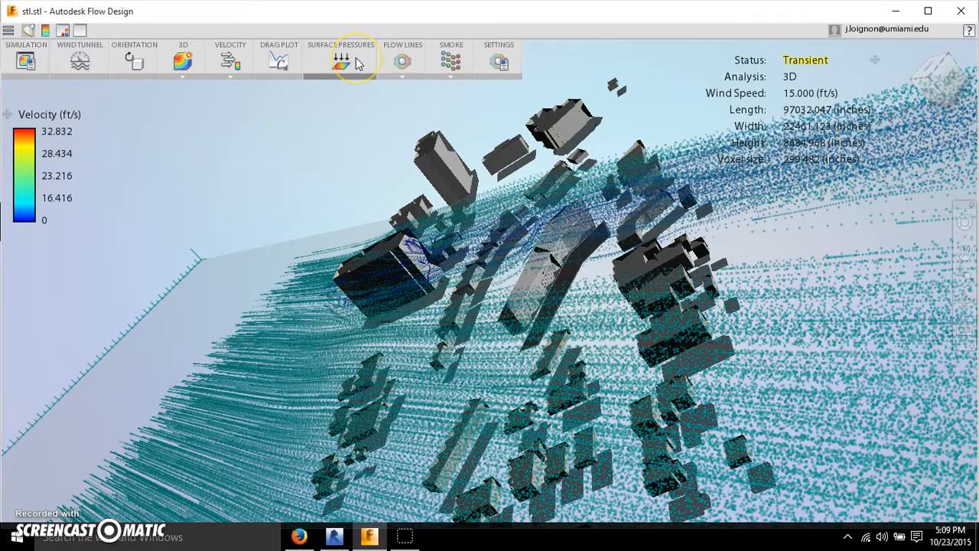
Toggle Surface Pressures on then off and bring up the flow line display options.
click(340, 61)
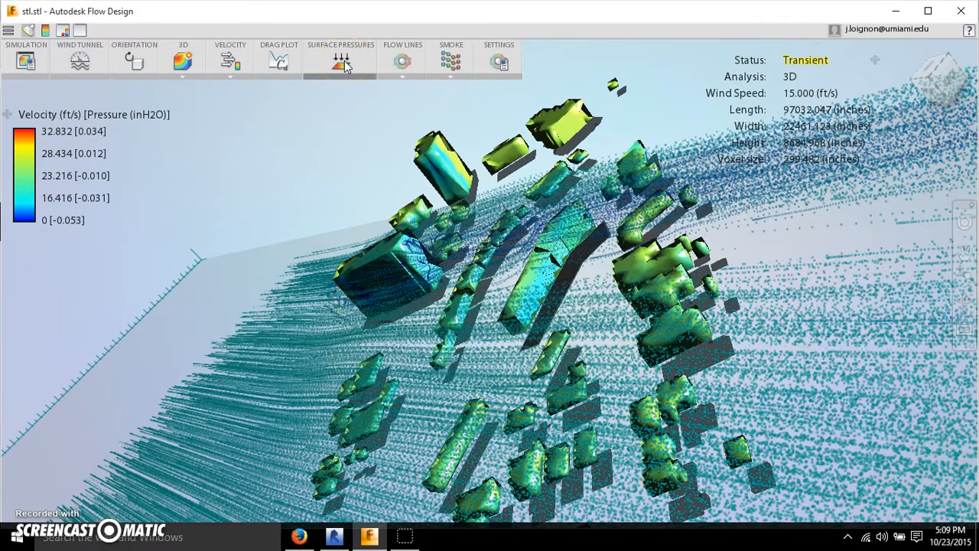
click(340, 60)
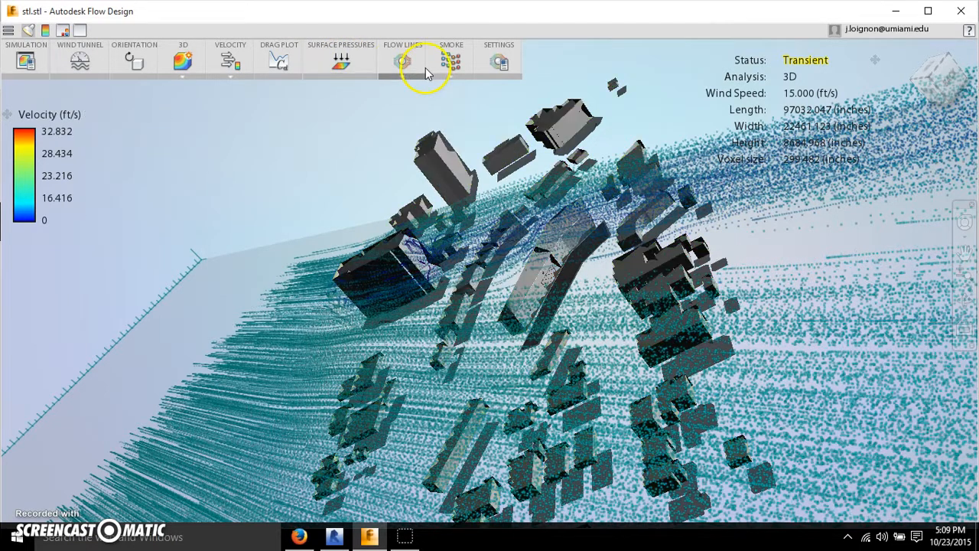
click(449, 61)
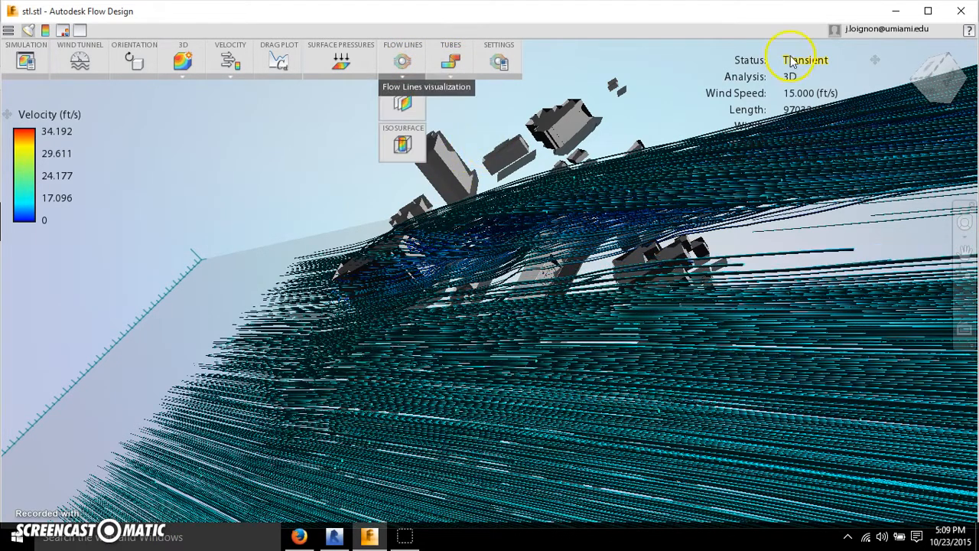
Switch the visualization from Tubes to Particles and orbit to a lower view of the city.
click(450, 59)
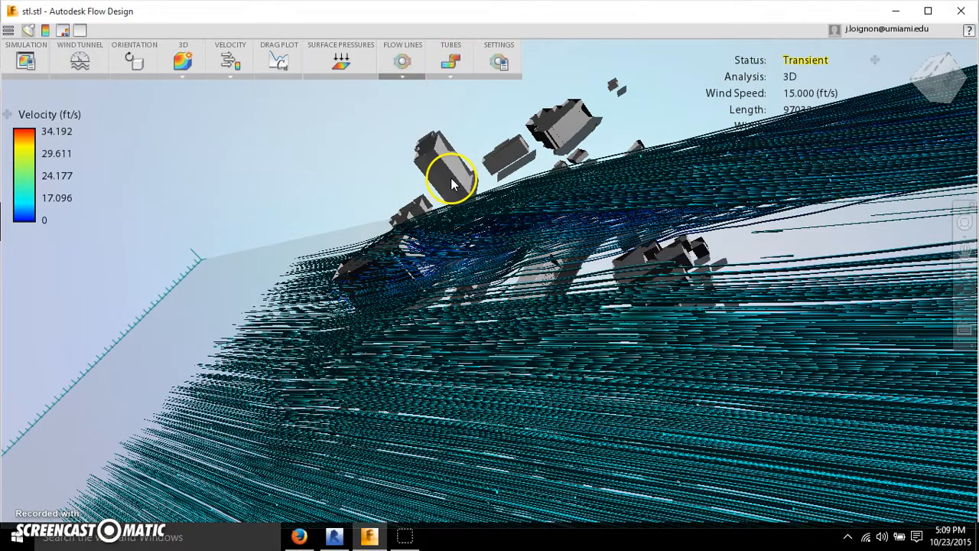
click(402, 60)
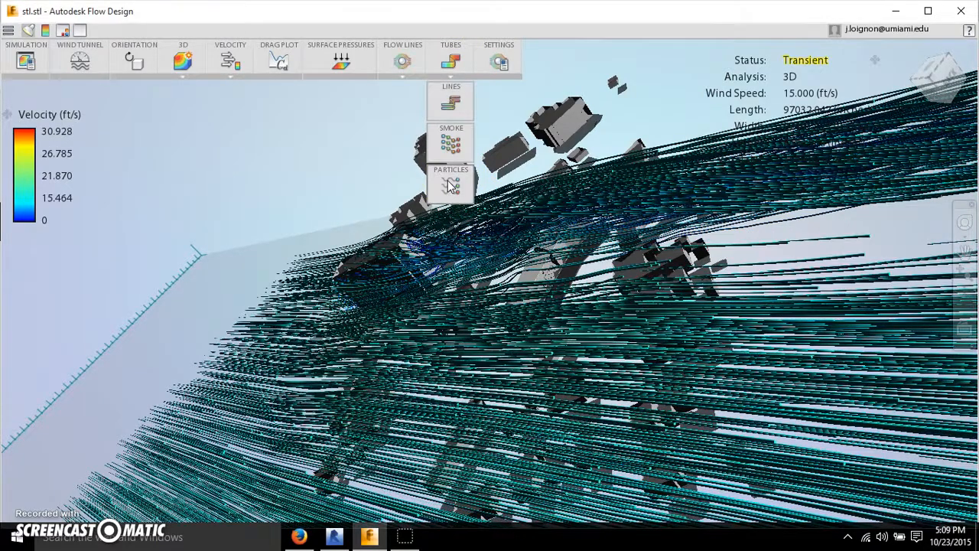
click(449, 187)
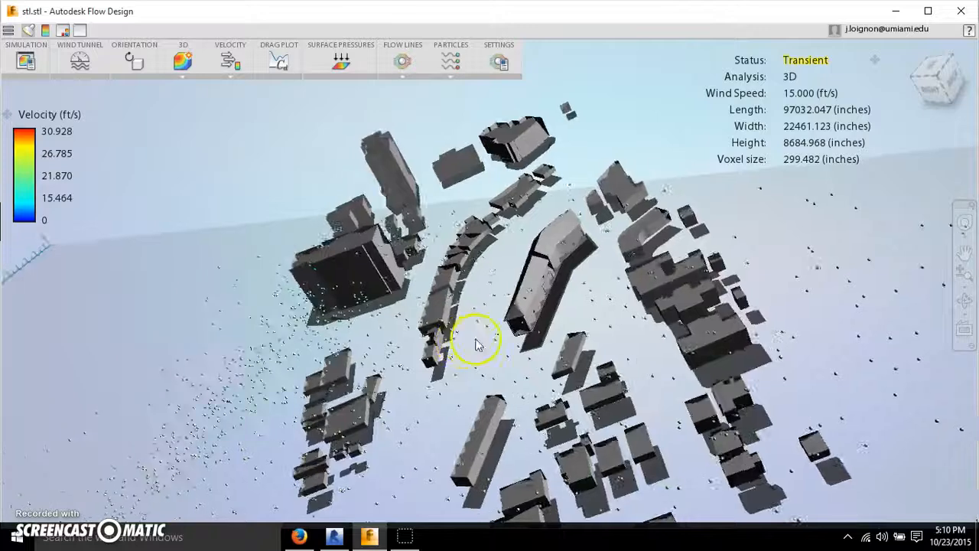
drag(477, 339, 544, 321)
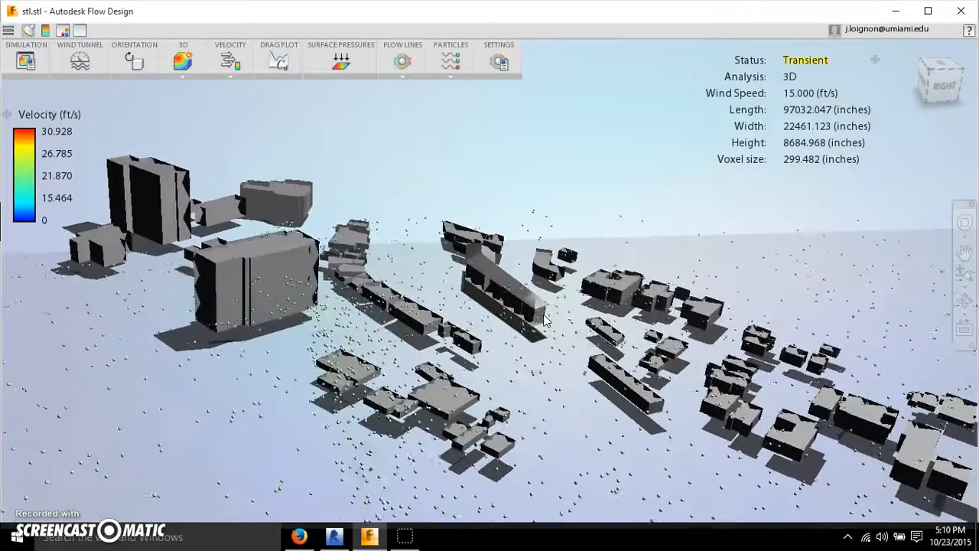
click(450, 61)
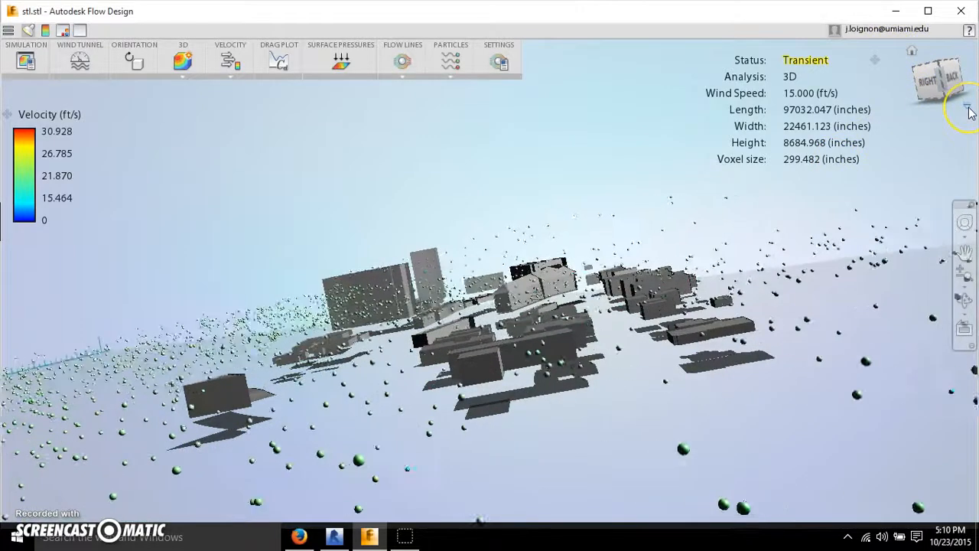
Use the ViewCube menu to set orthographic projection viewed from the Right face.
click(967, 110)
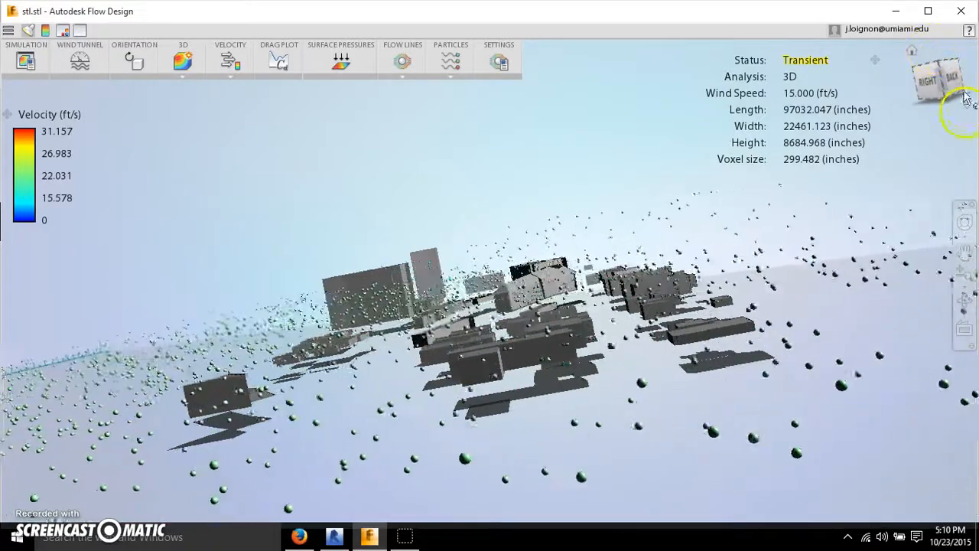
click(948, 104)
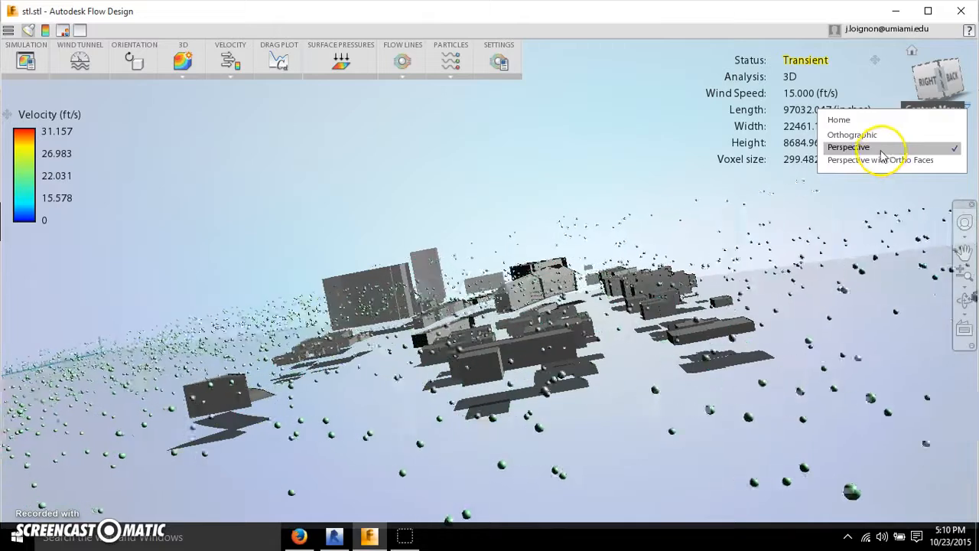
click(847, 147)
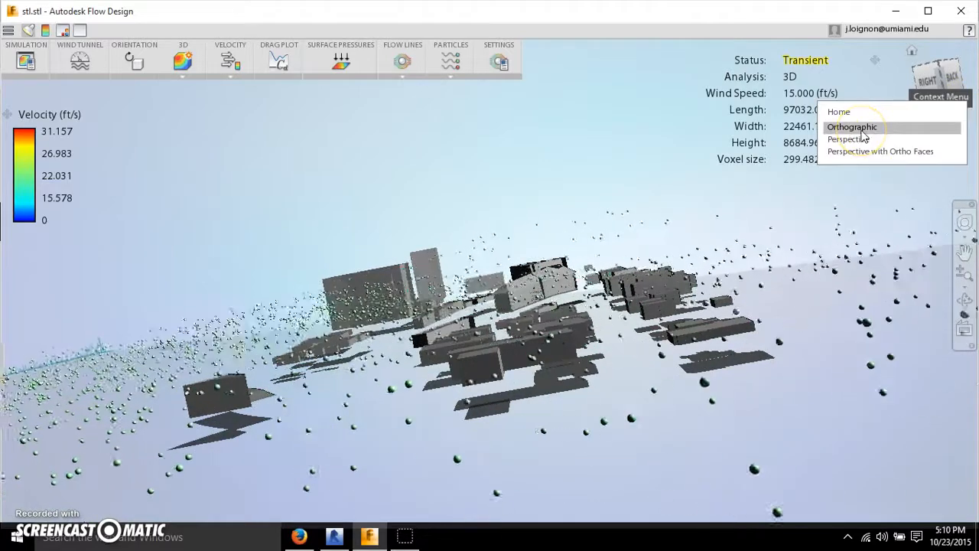
click(852, 127)
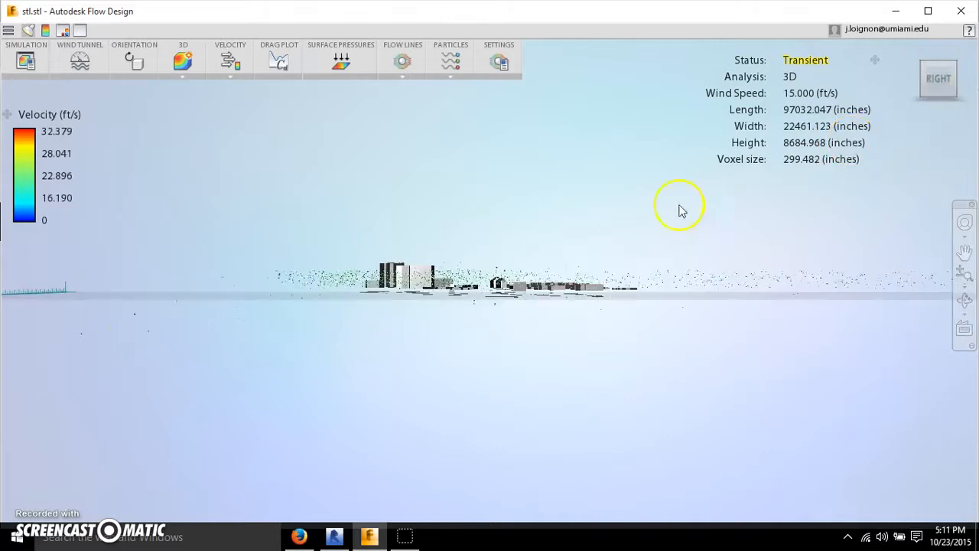
Orbit the tunnel to view the city blocks from above, then back to a lower side view.
drag(681, 211, 793, 258)
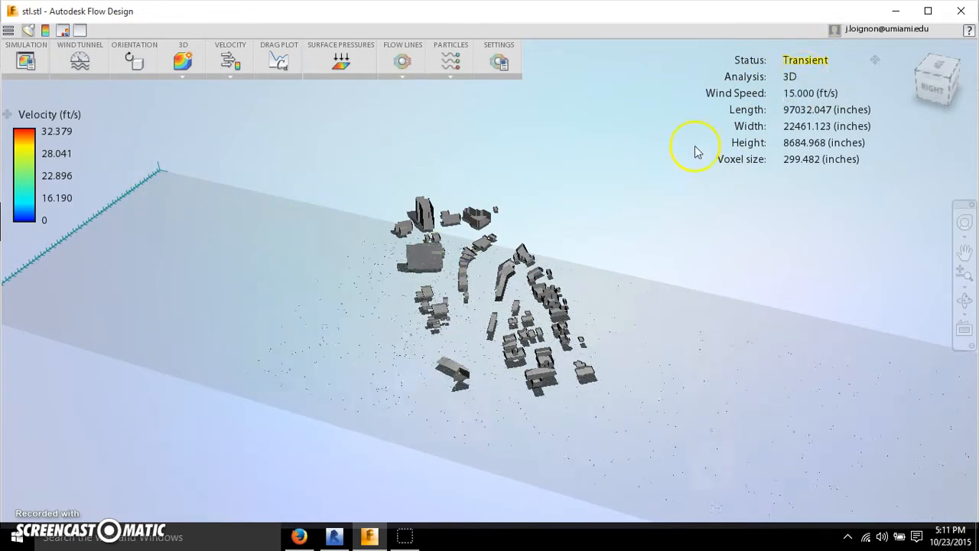
mouse_move(627, 176)
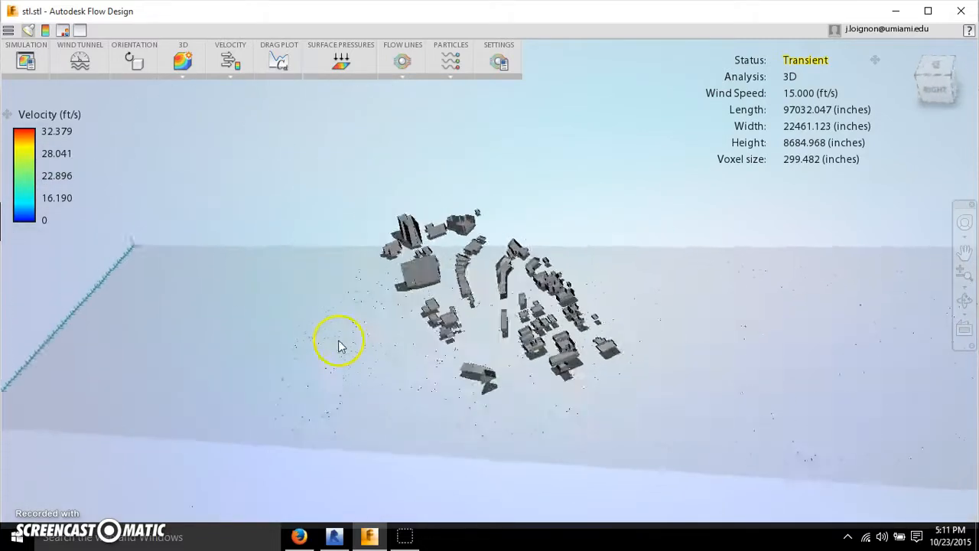
drag(340, 345, 417, 320)
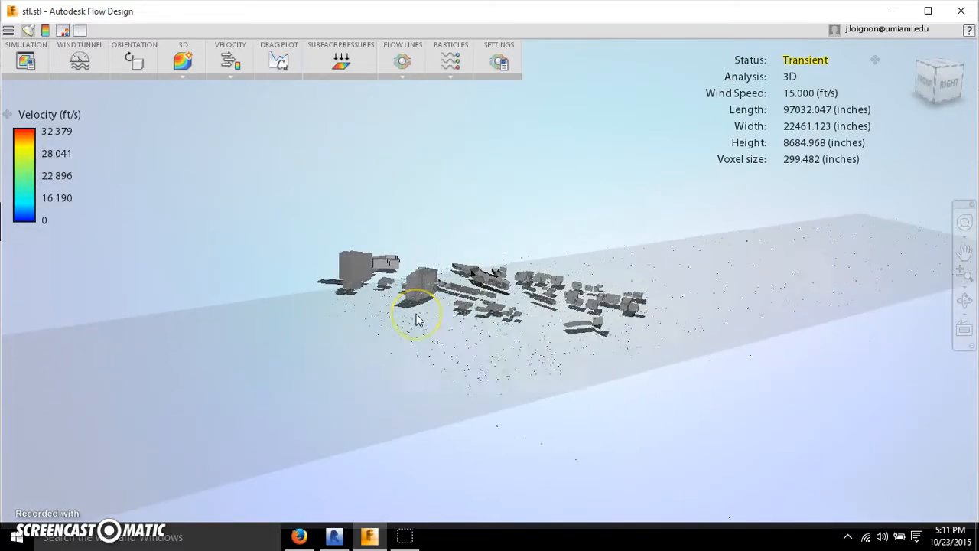